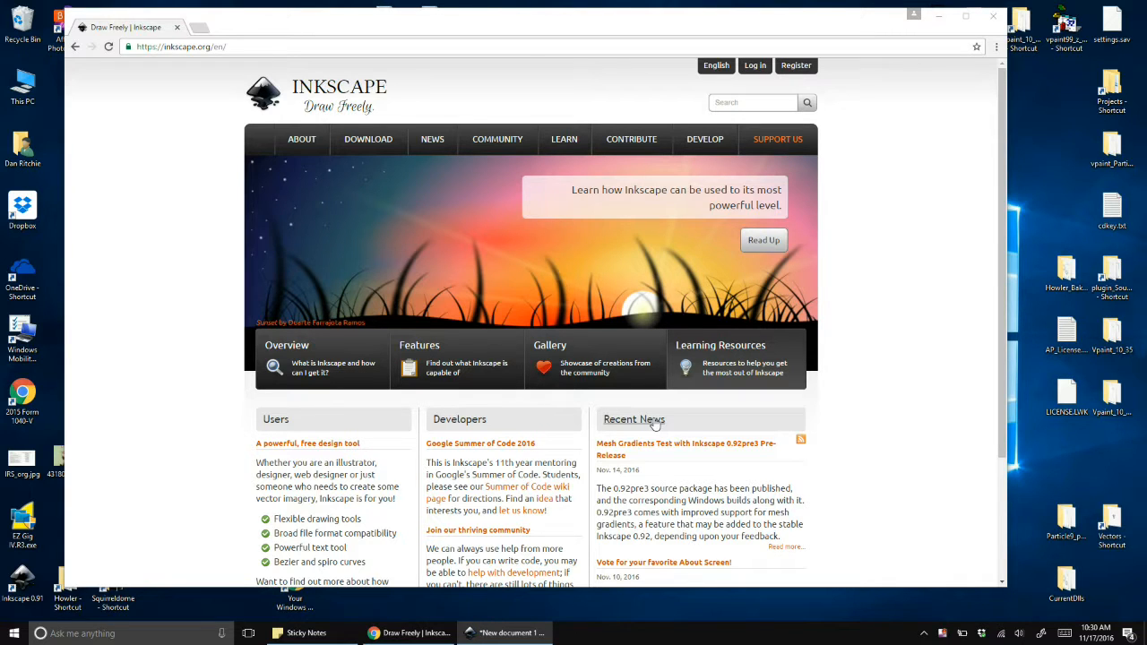
pyautogui.moveTo(579, 536)
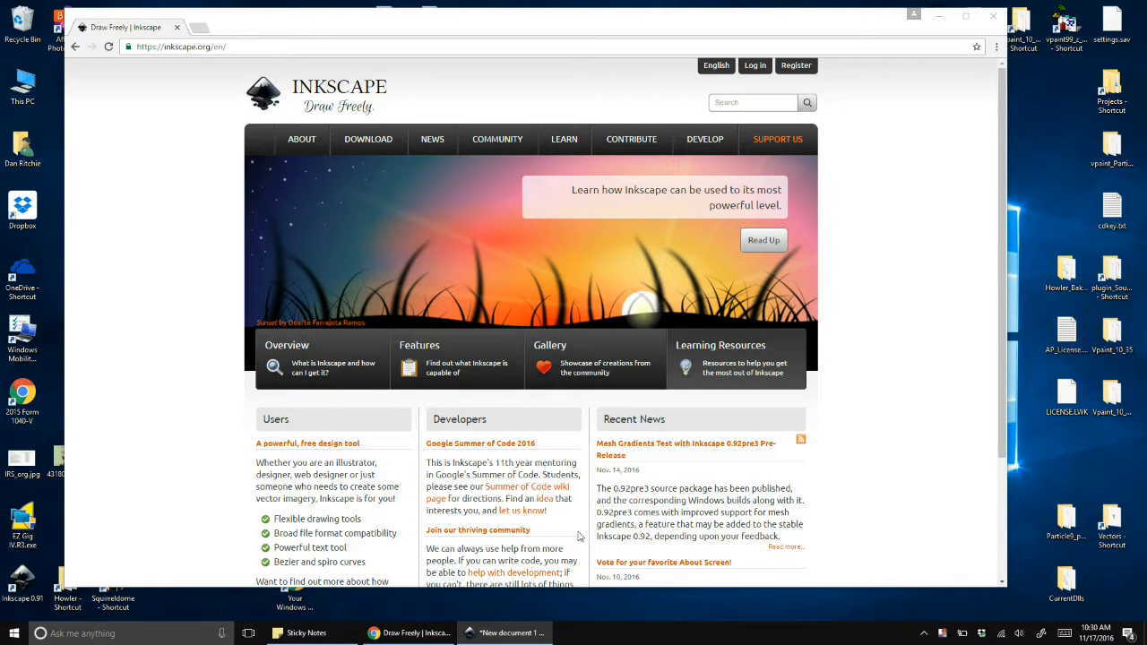
pyautogui.moveTo(469, 609)
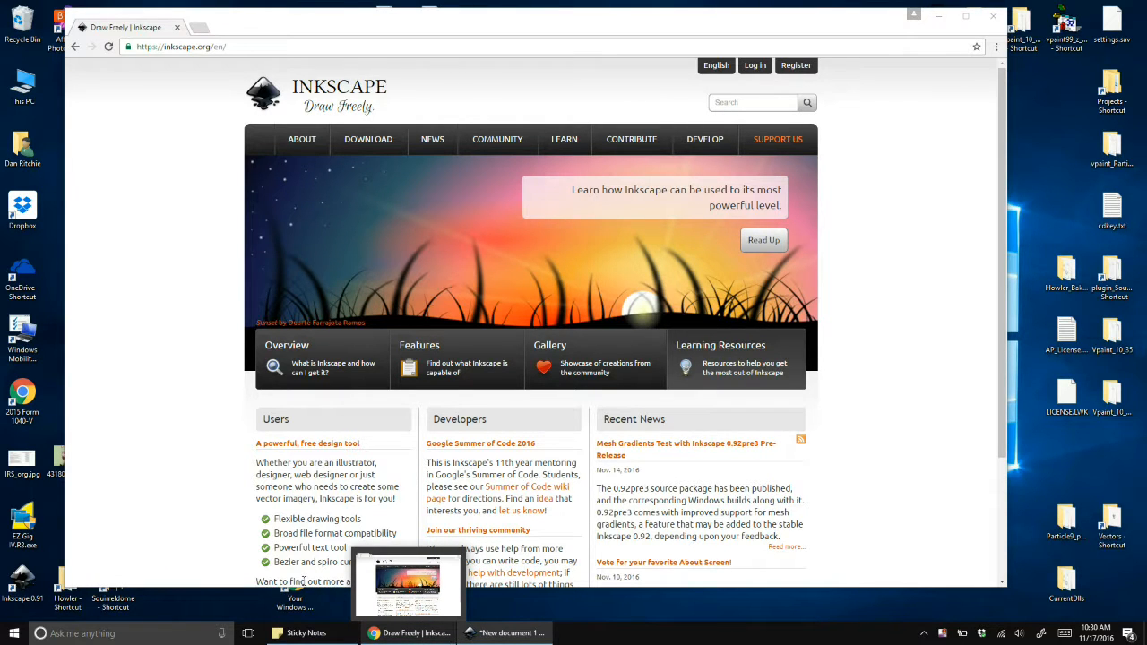
pyautogui.moveTo(184, 198)
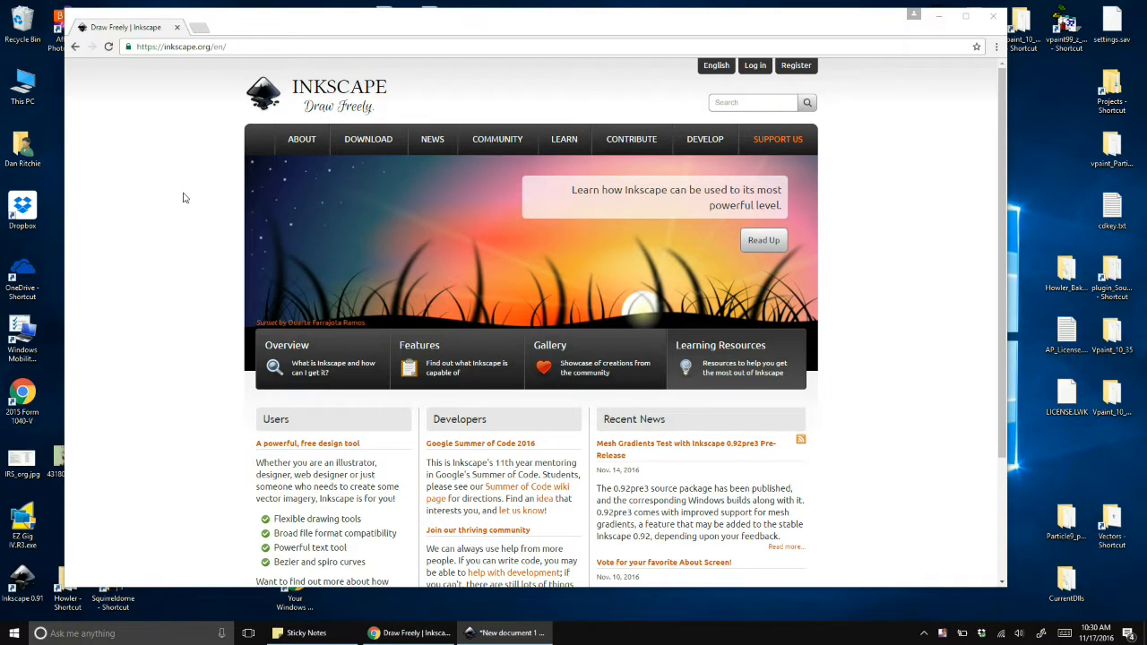
pyautogui.moveTo(165, 209)
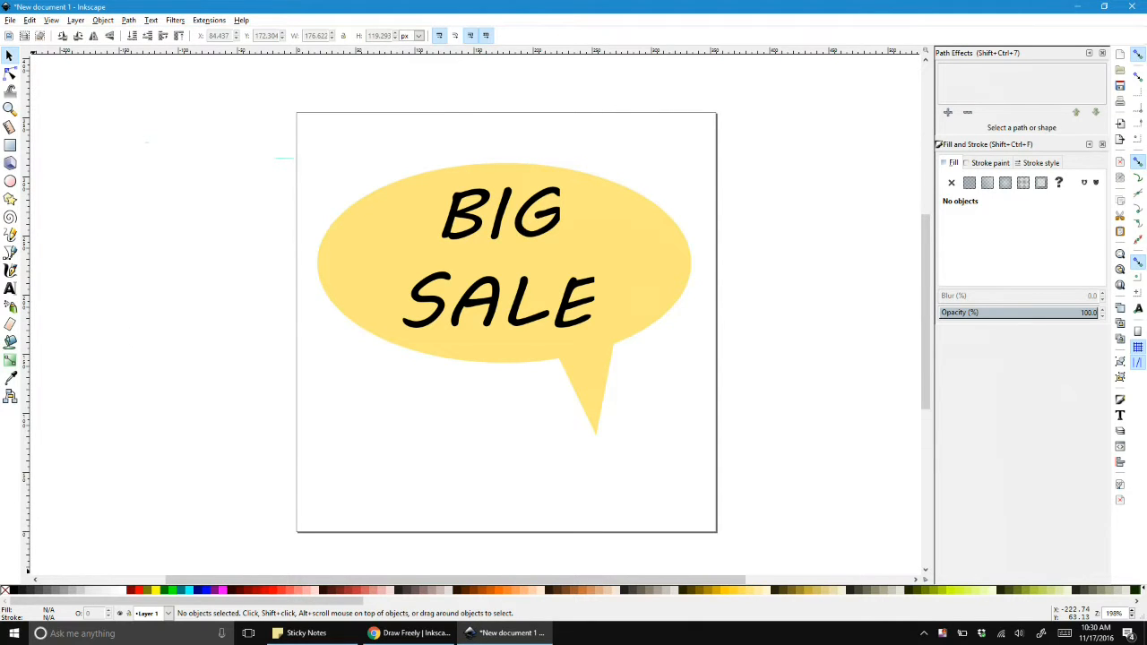
# Launch Apache OpenOffice from the taskbar to reach its start centre.
pyautogui.click(9, 631)
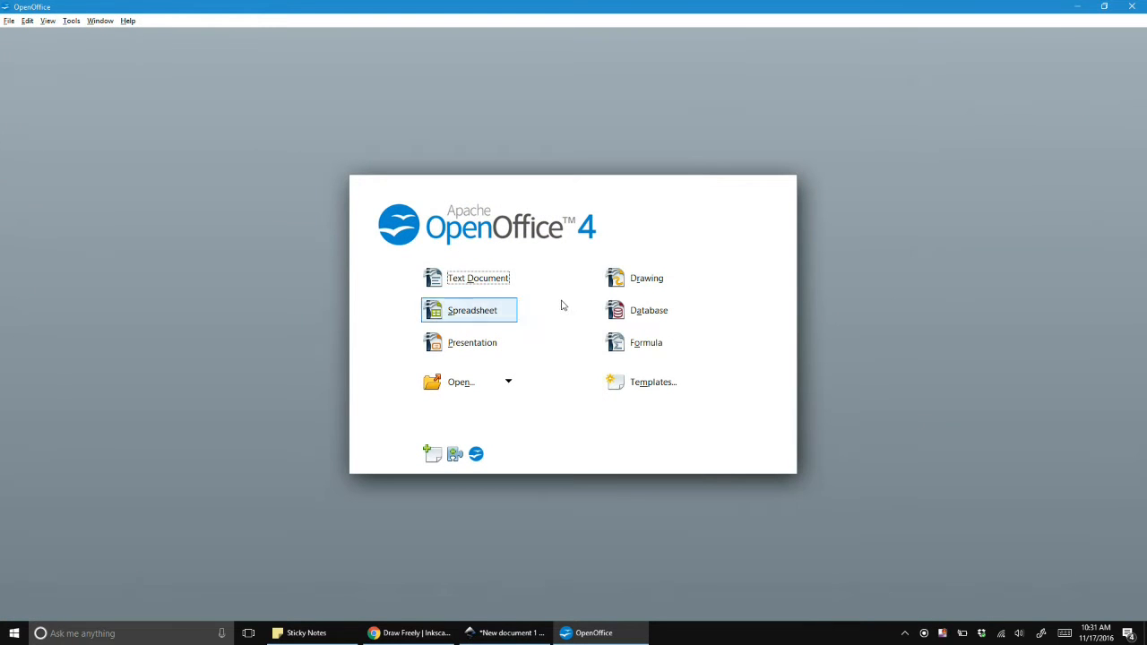
# Create a new Drawing document from the Start Center and bring its Untitled 1 window forward.
pyautogui.click(647, 278)
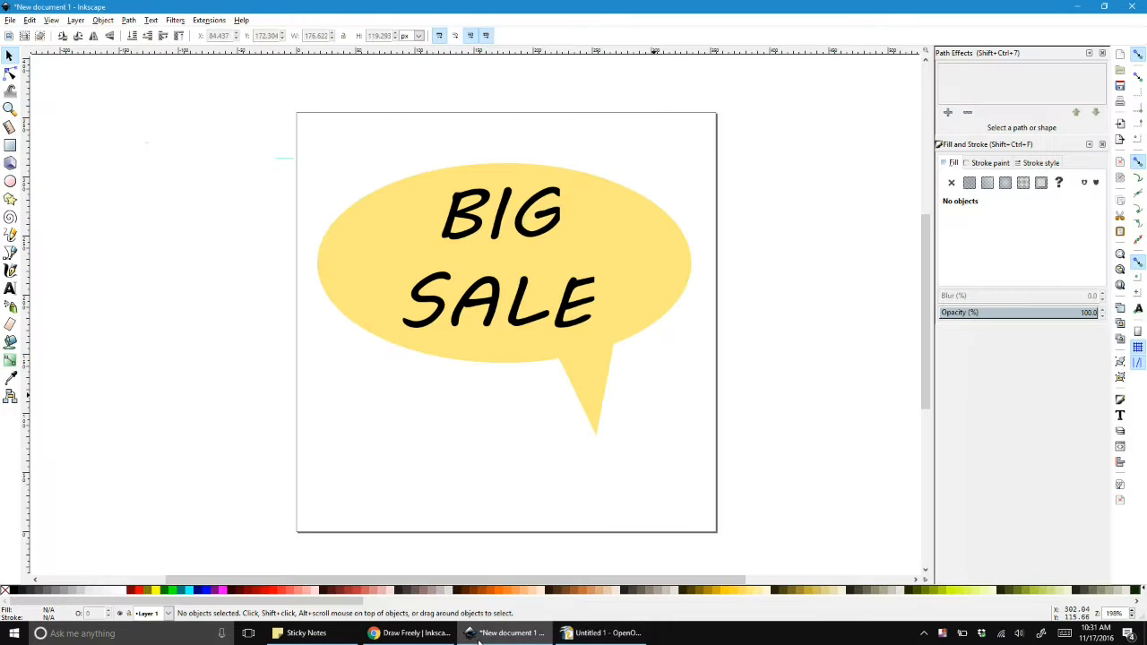
pyautogui.click(602, 633)
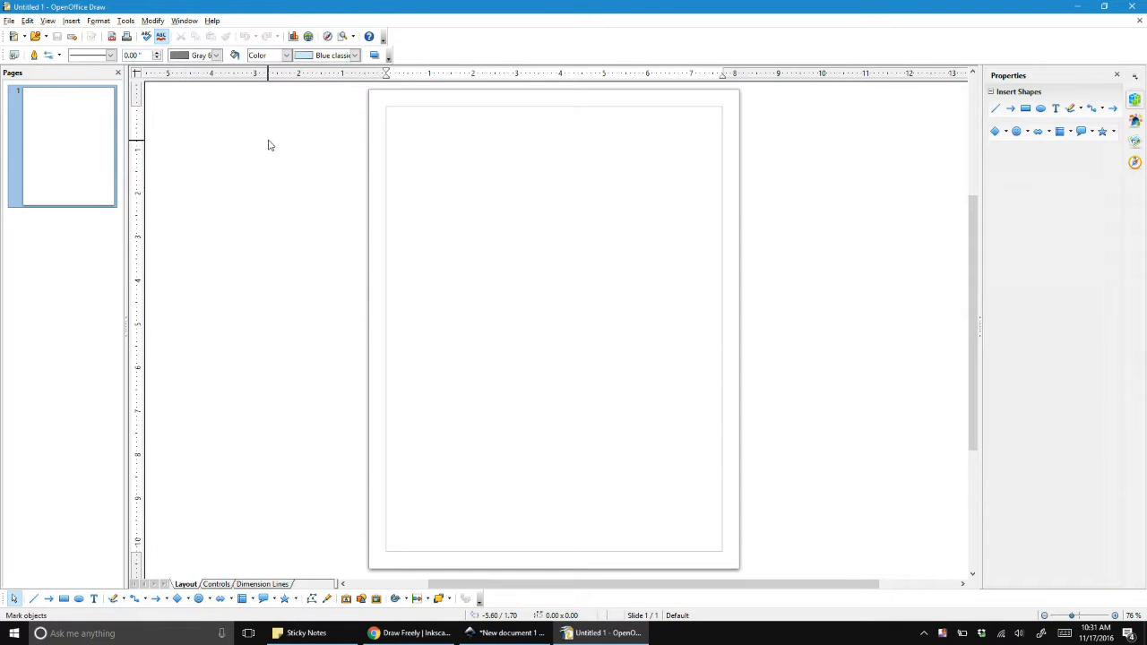
pyautogui.click(177, 599)
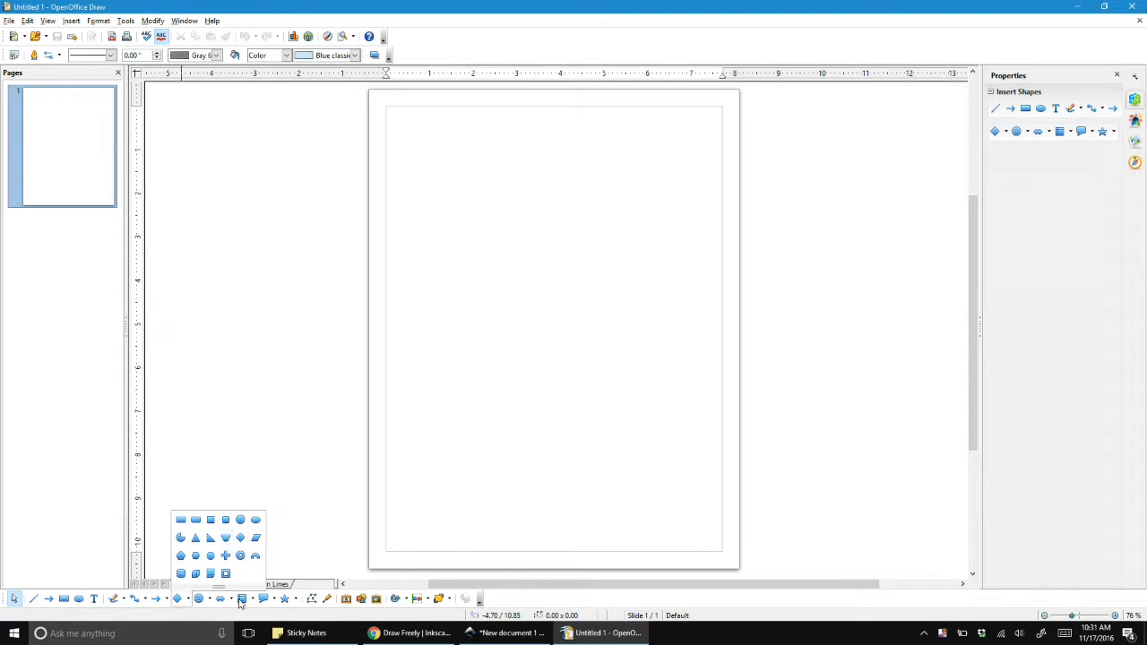
pyautogui.moveTo(275, 600)
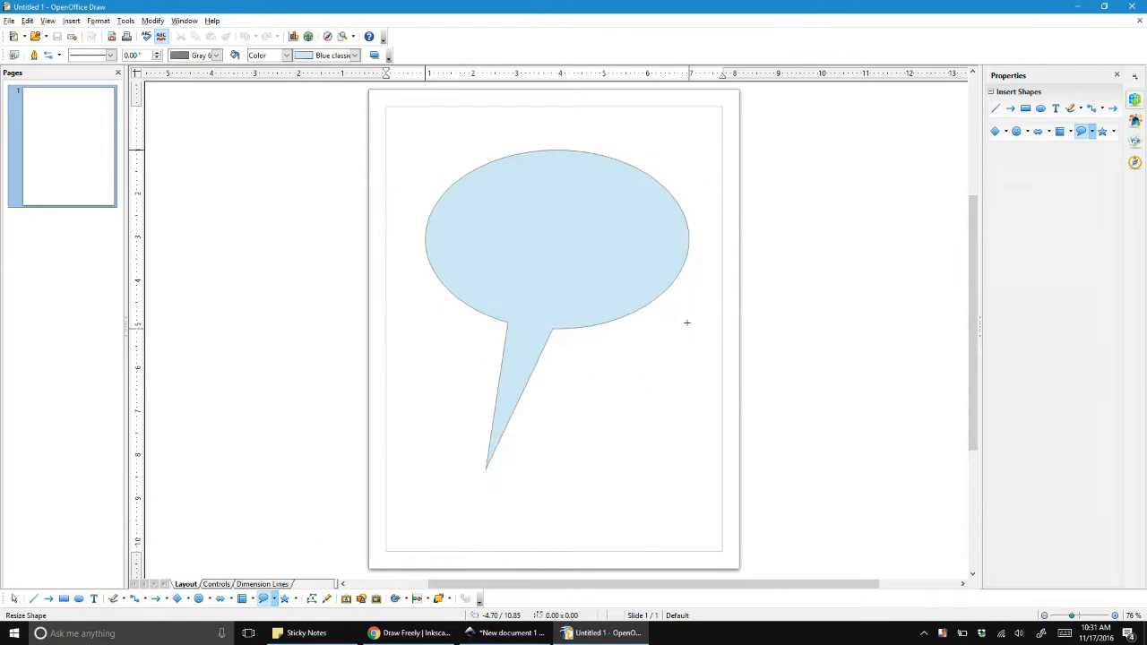
pyautogui.click(555, 242)
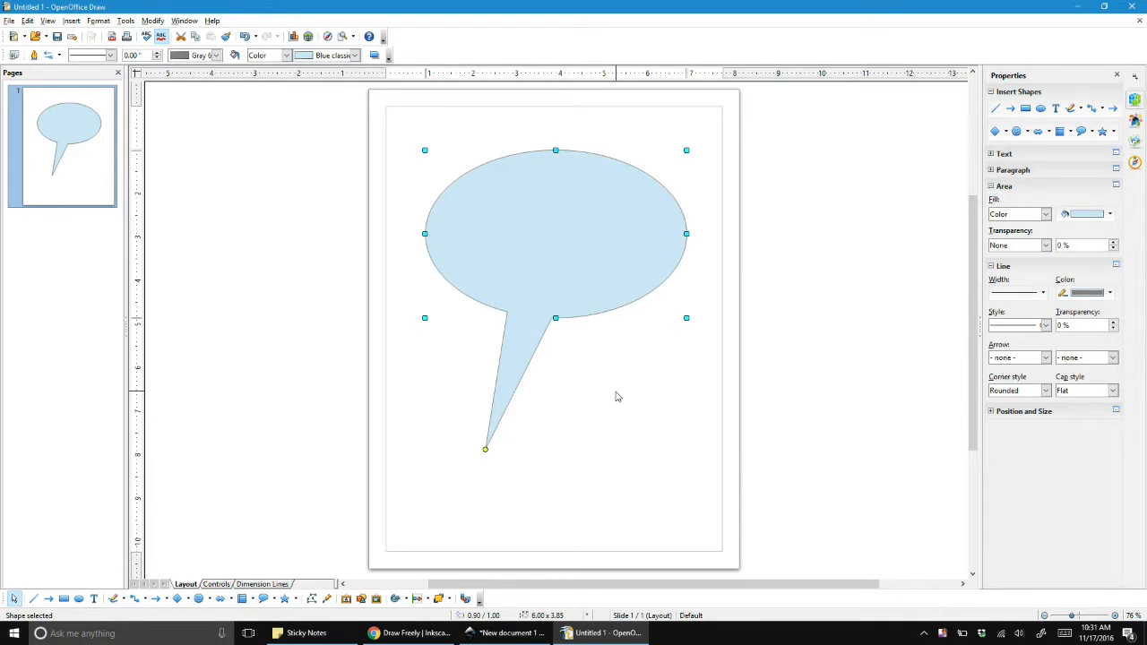
pyautogui.moveTo(619, 393)
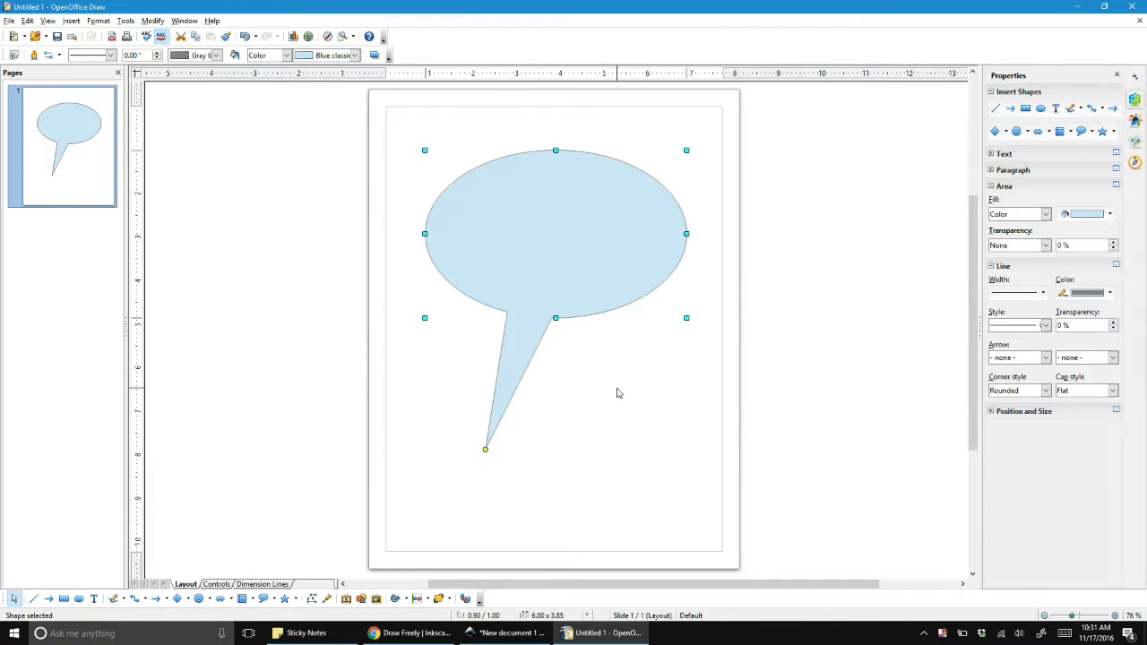
pyautogui.press('Delete')
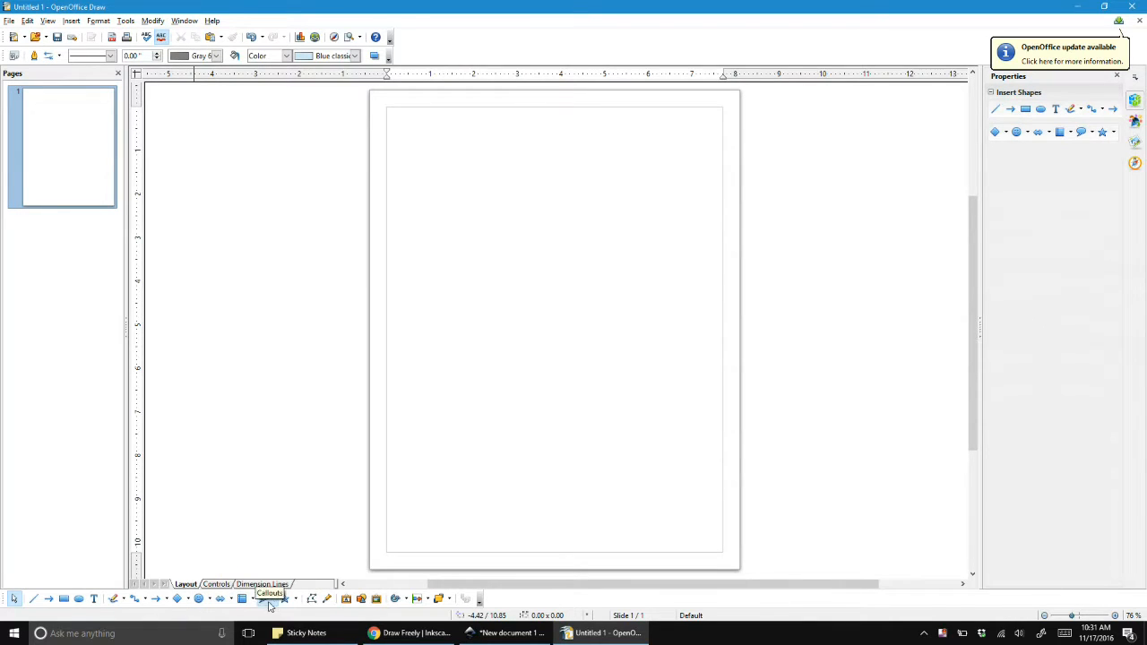
# Draw a large downward-pointing Flowchart pentagon across the upper page, then pick the triangle shape.
pyautogui.click(242, 599)
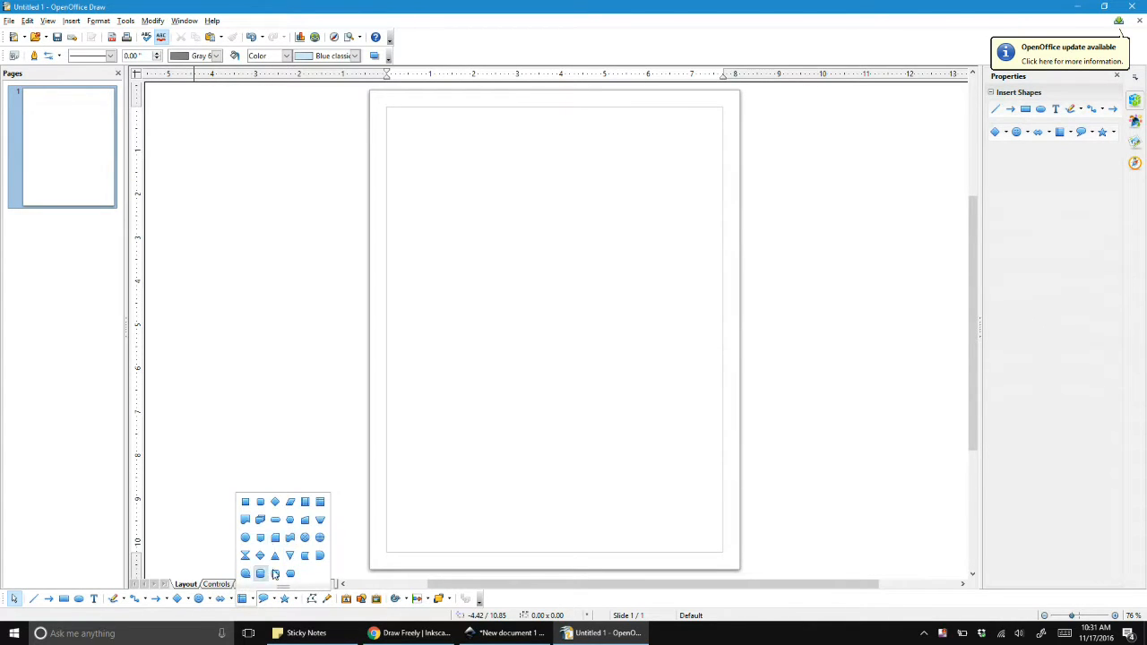
pyautogui.moveTo(275, 538)
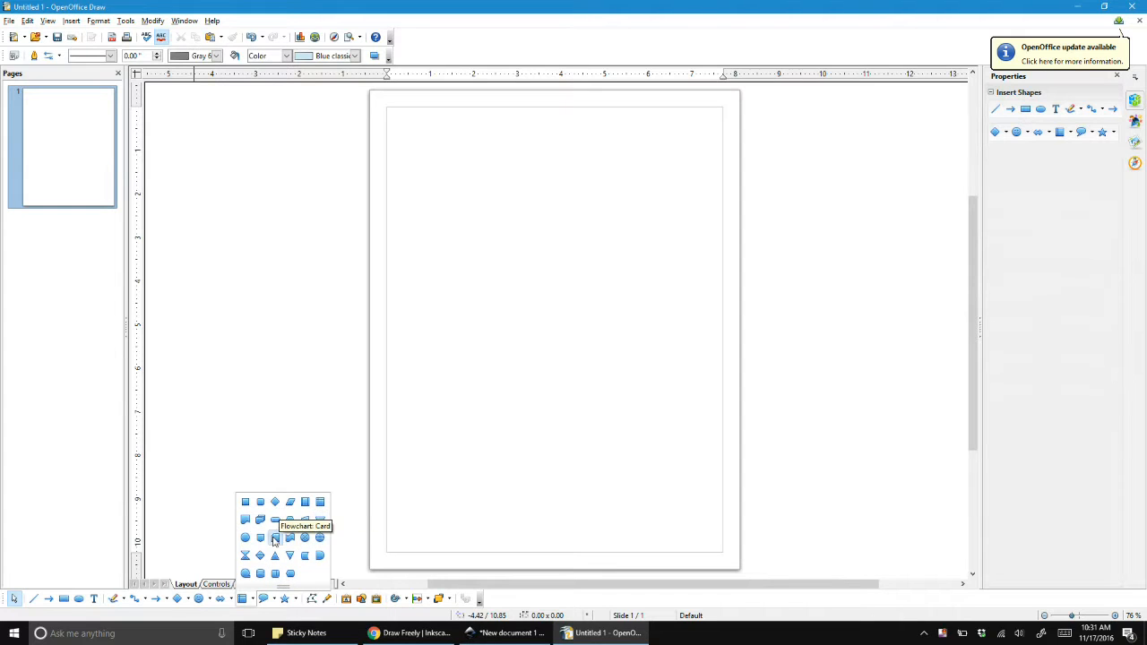
pyautogui.click(275, 538)
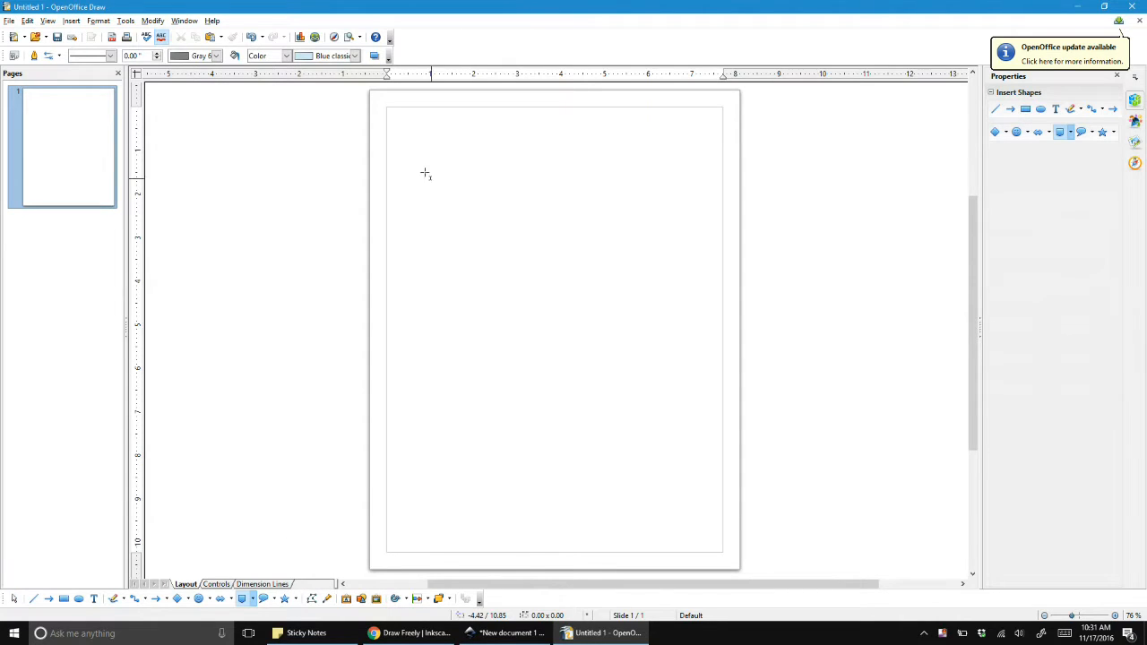
pyautogui.moveTo(412, 146); pyautogui.dragTo(702, 357)
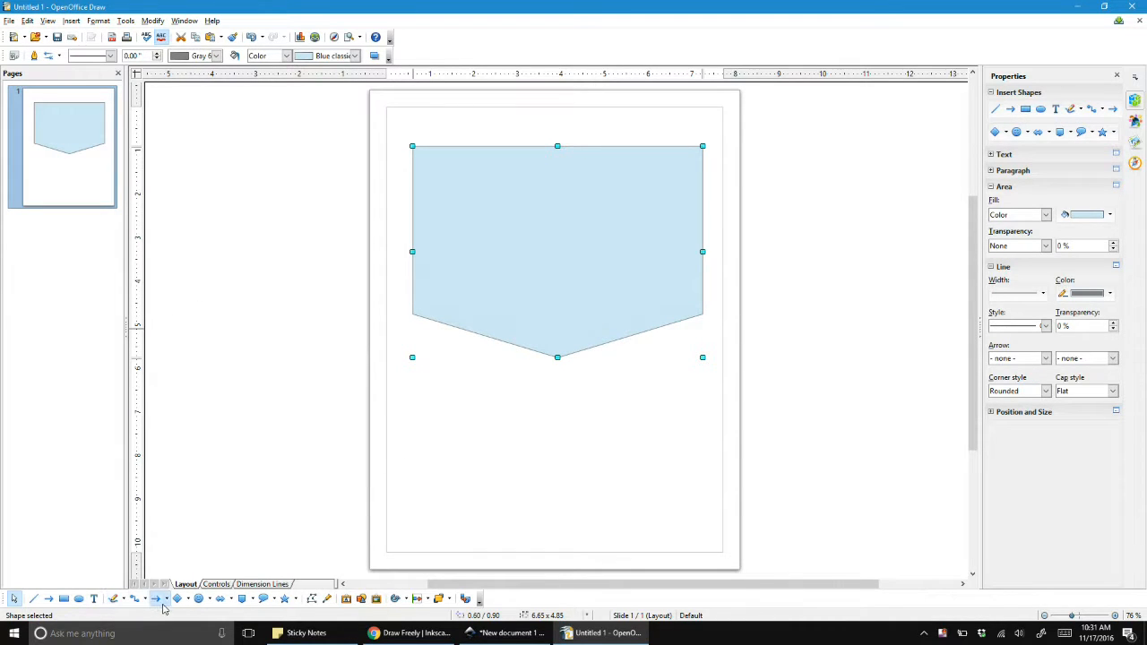
pyautogui.click(179, 599)
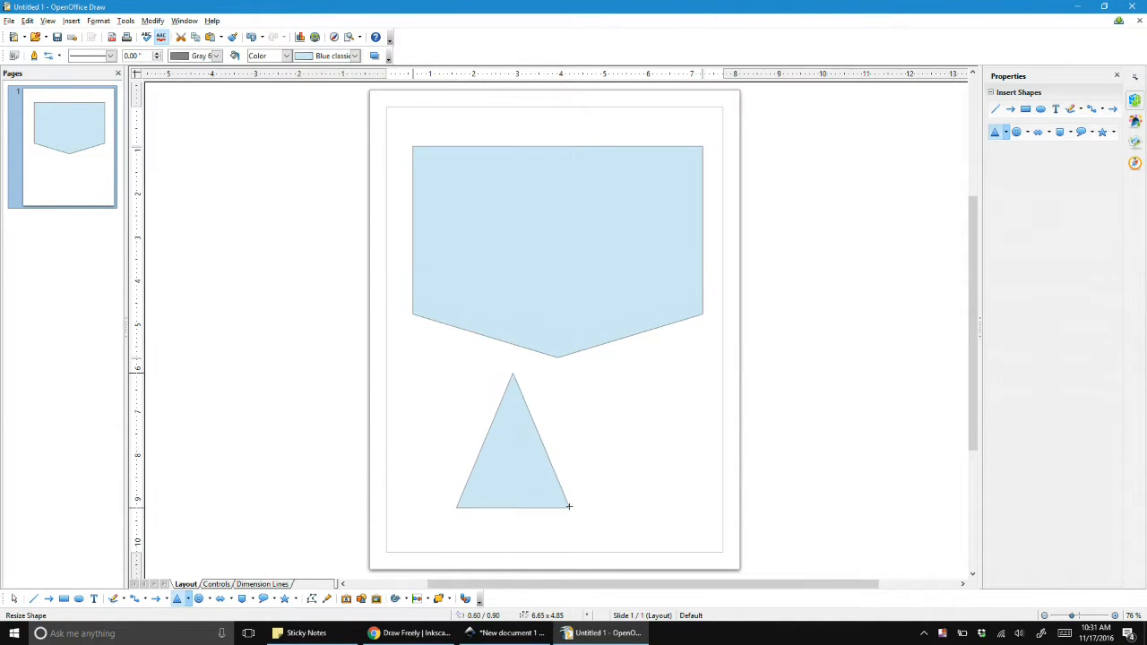
# Flip the triangle vertically and move it onto the pentagon's lower-right edge as a tail.
pyautogui.rightClick(511, 439)
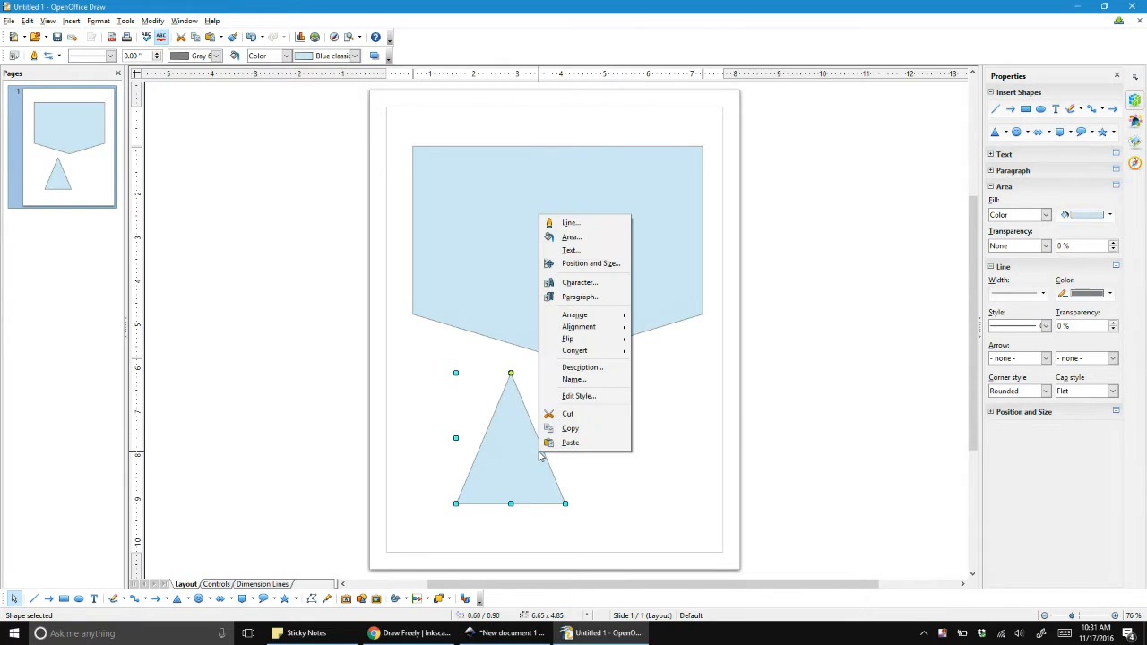
pyautogui.moveTo(578, 326)
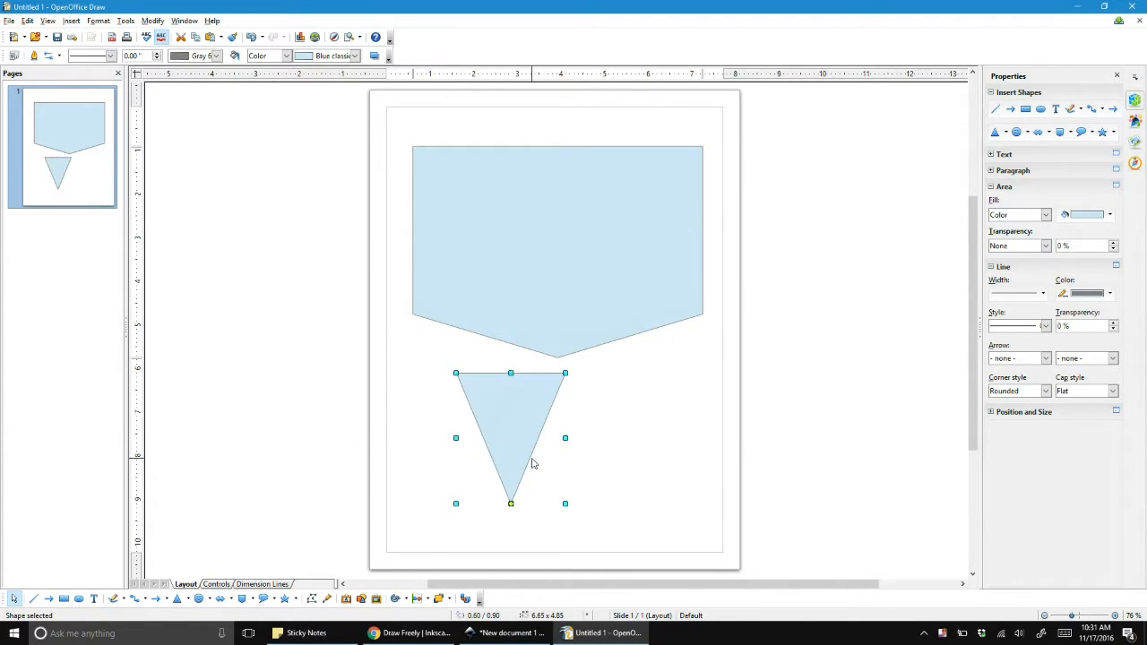
pyautogui.moveTo(511, 437); pyautogui.dragTo(626, 379)
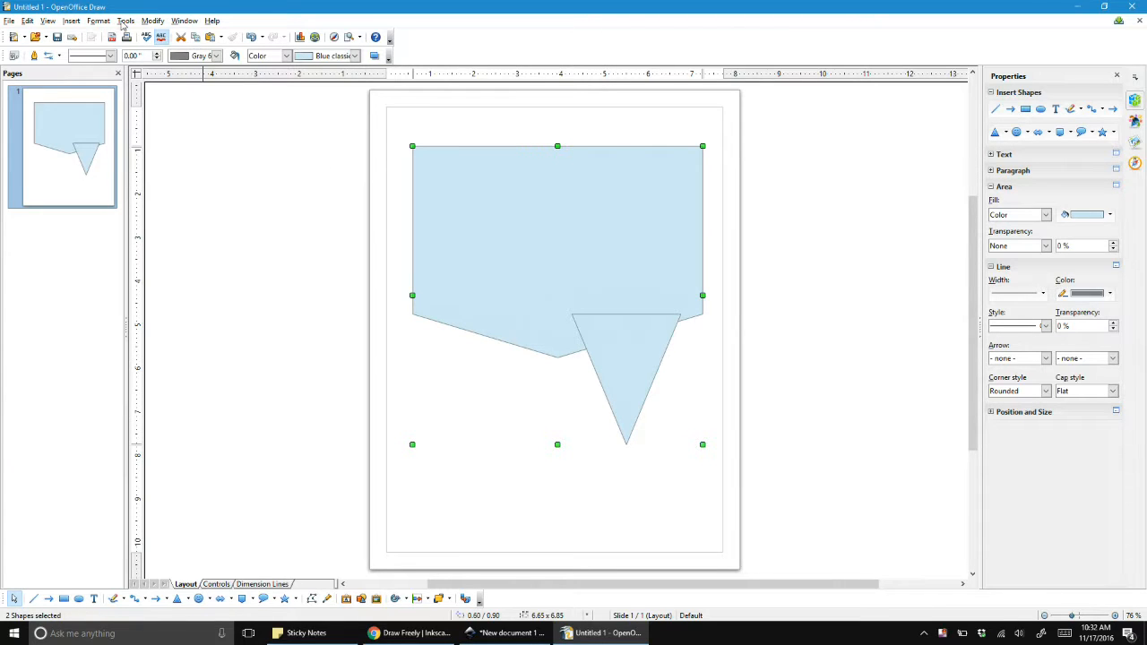
# Merge the pentagon and triangle into one polygon via Modify > Shapes > Merge after an undone combine.
pyautogui.click(160, 20)
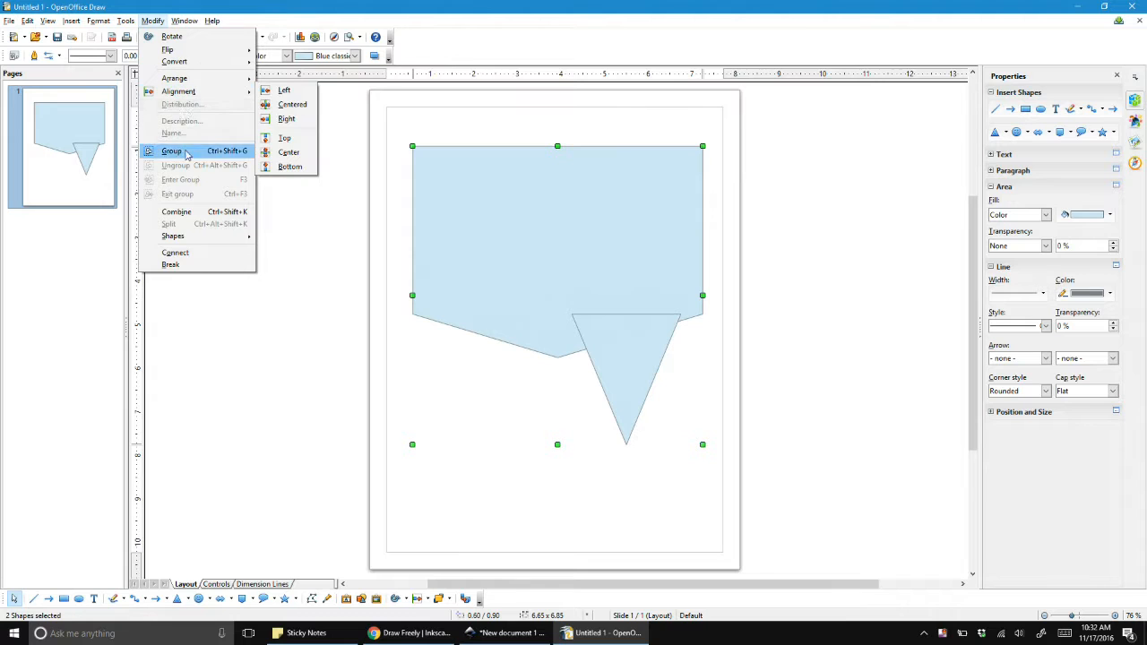
pyautogui.moveTo(409, 400)
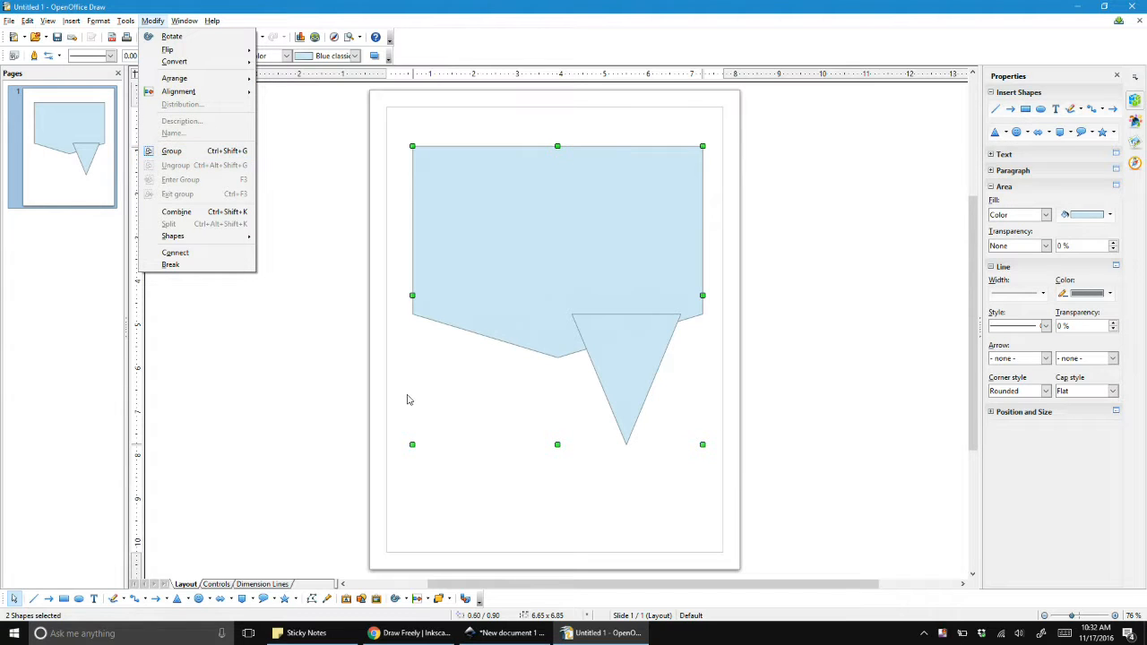
pyautogui.moveTo(177, 211)
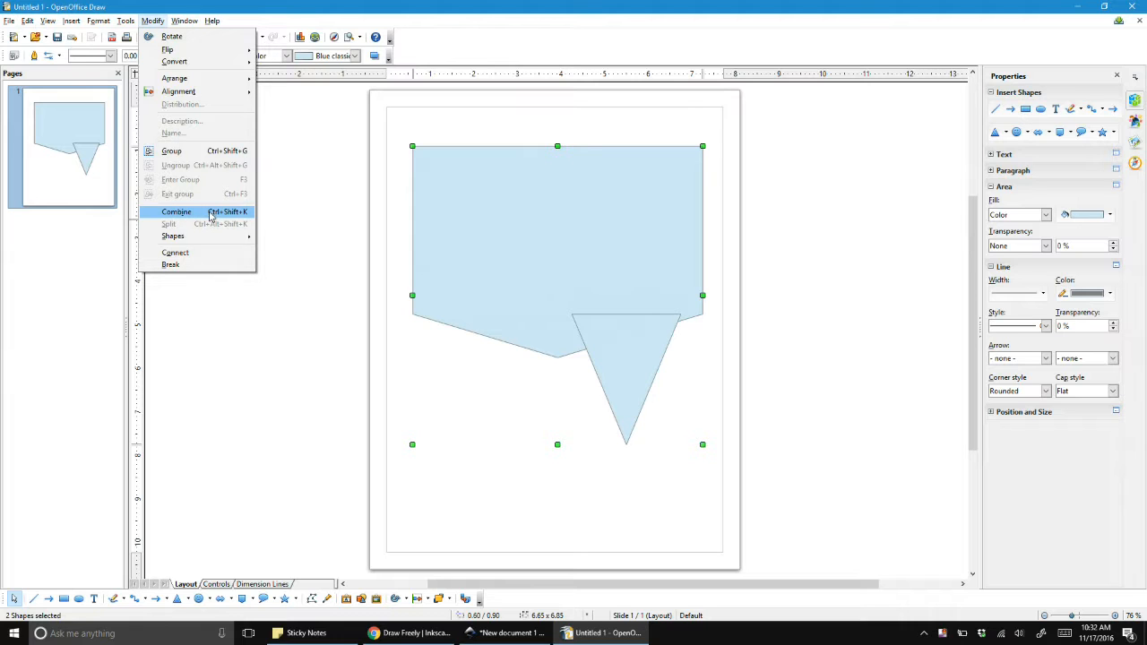
pyautogui.click(176, 211)
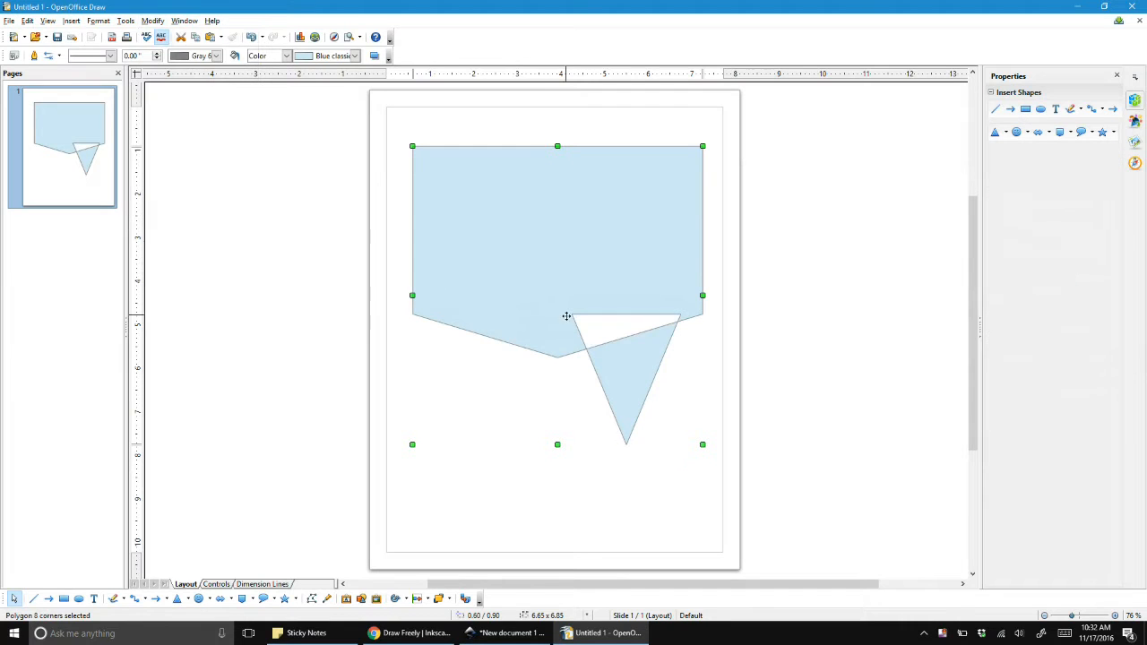
pyautogui.moveTo(603, 332)
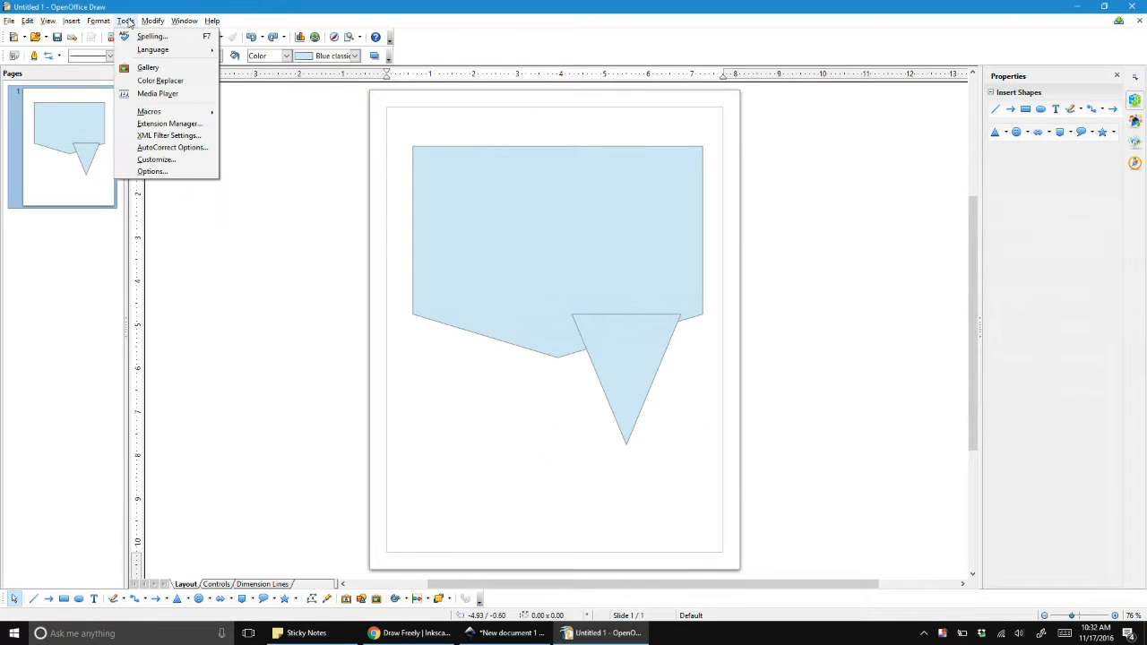
pyautogui.click(155, 22)
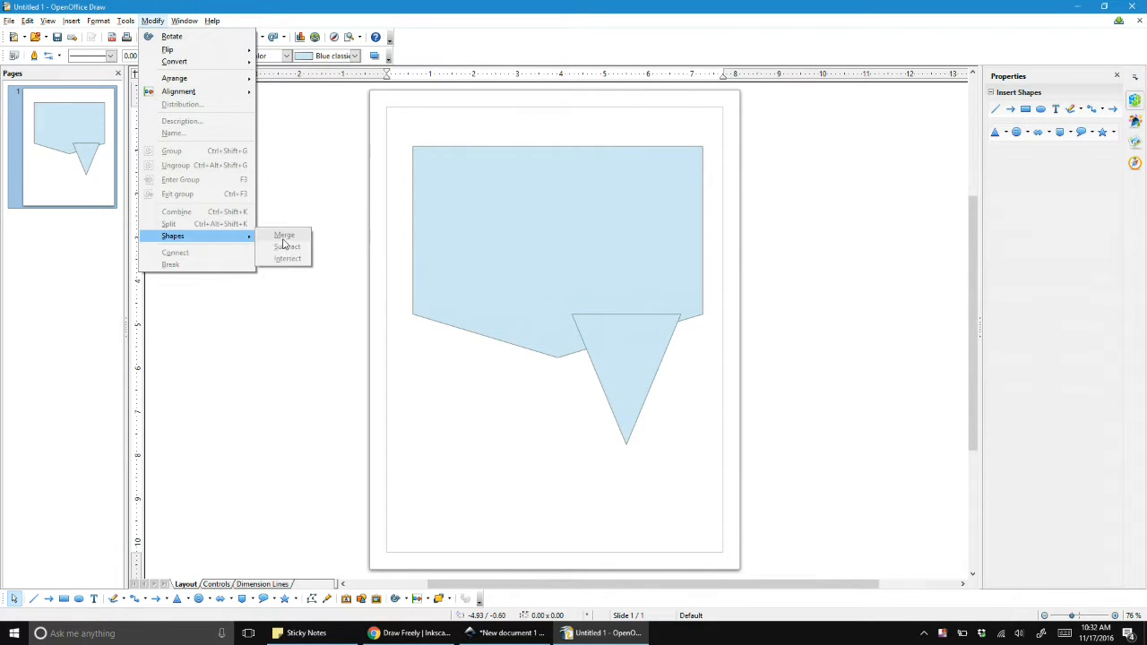
pyautogui.click(284, 235)
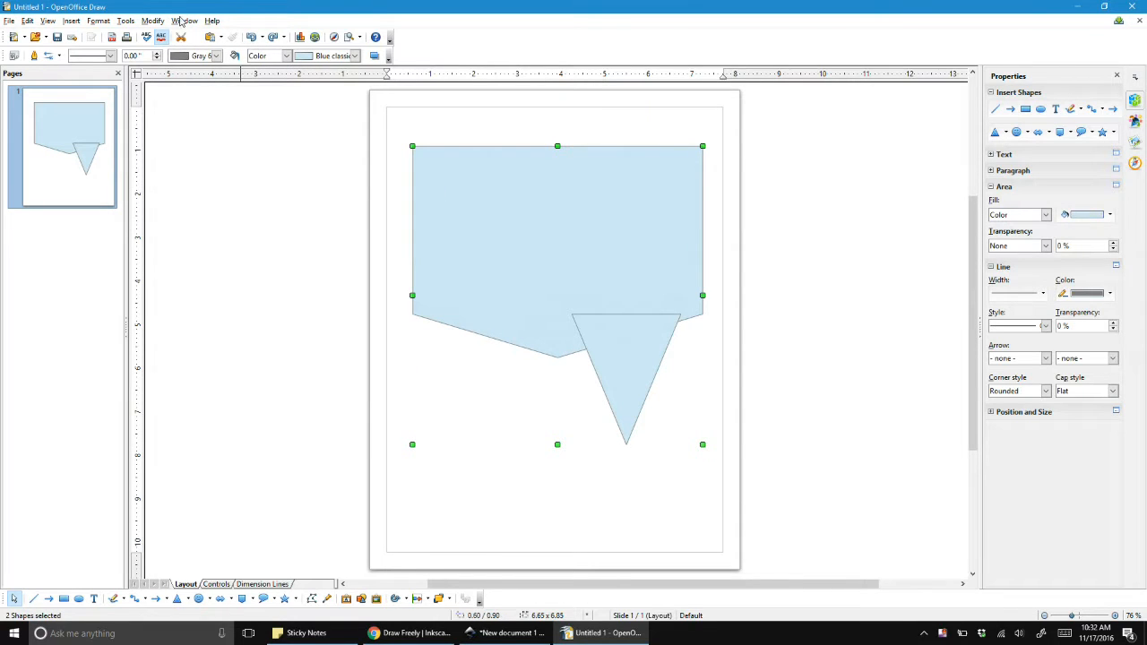
pyautogui.click(156, 20)
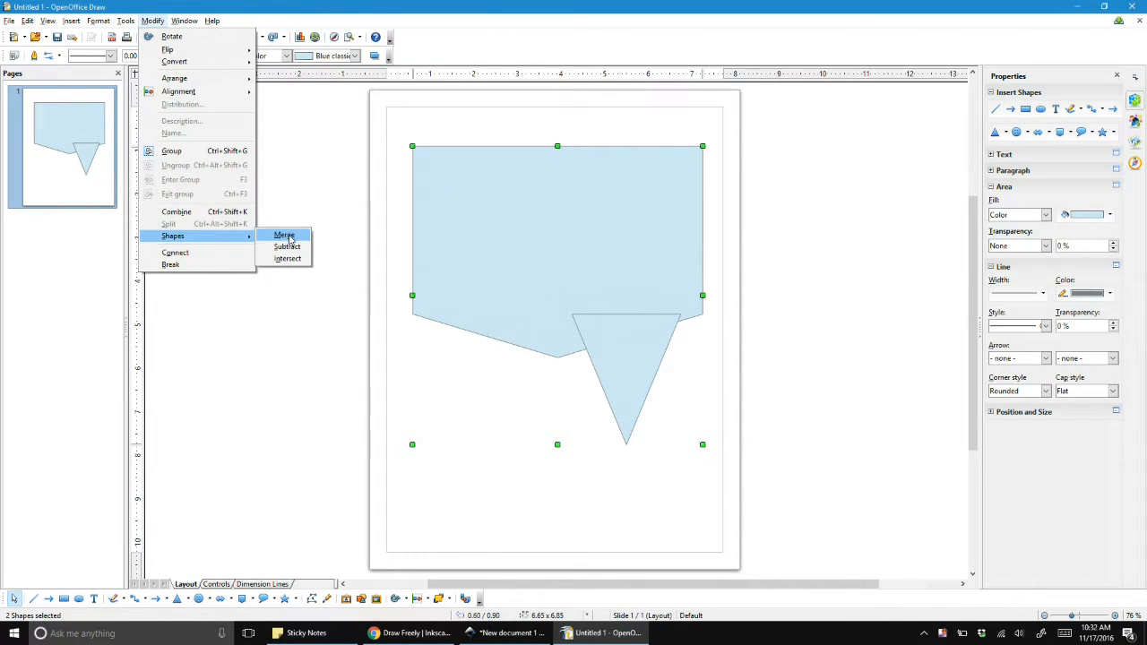
pyautogui.click(284, 235)
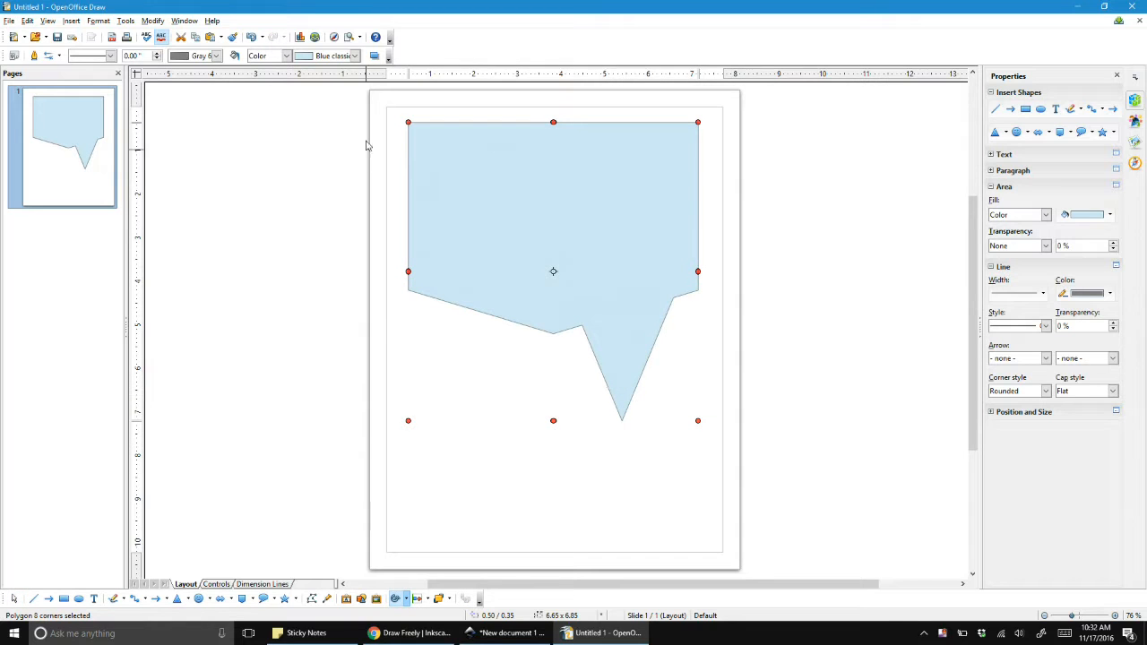
# Try yellow-orange and no fill, then give the merged bubble a plain yellow fill.
pyautogui.click(366, 56)
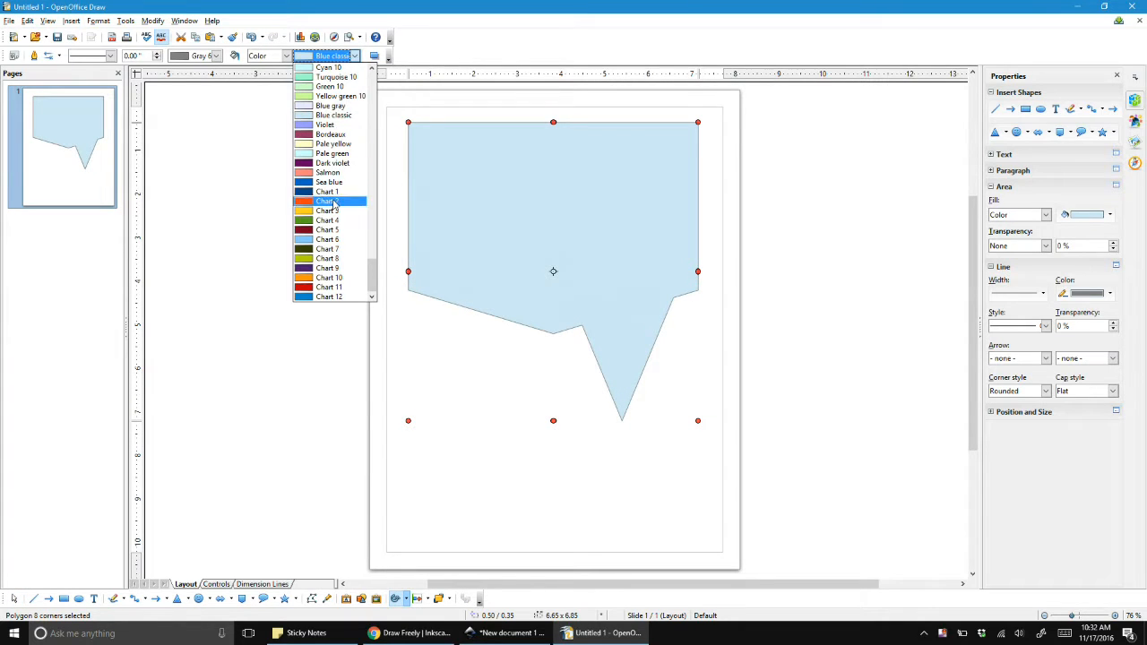
pyautogui.click(327, 201)
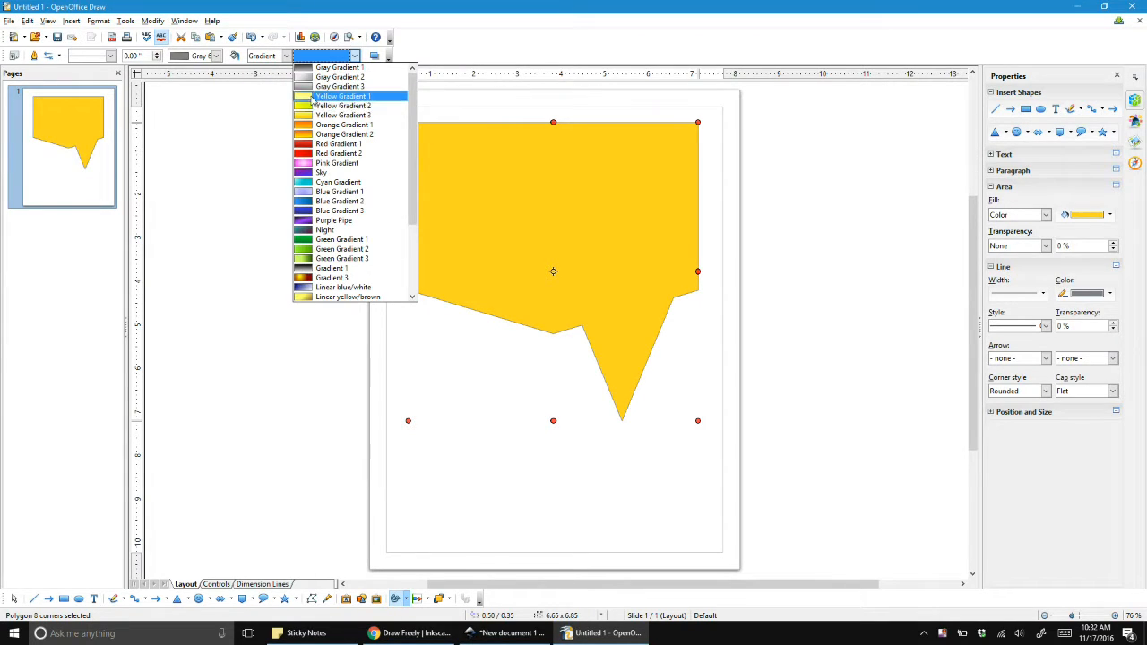
pyautogui.click(338, 182)
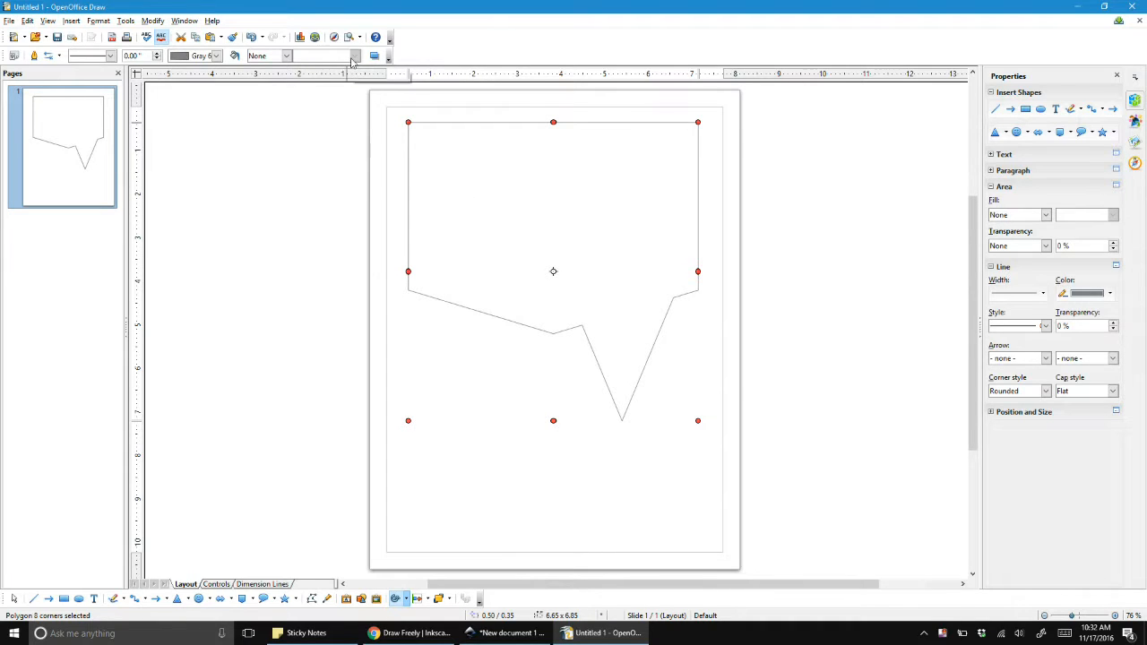
pyautogui.click(351, 56)
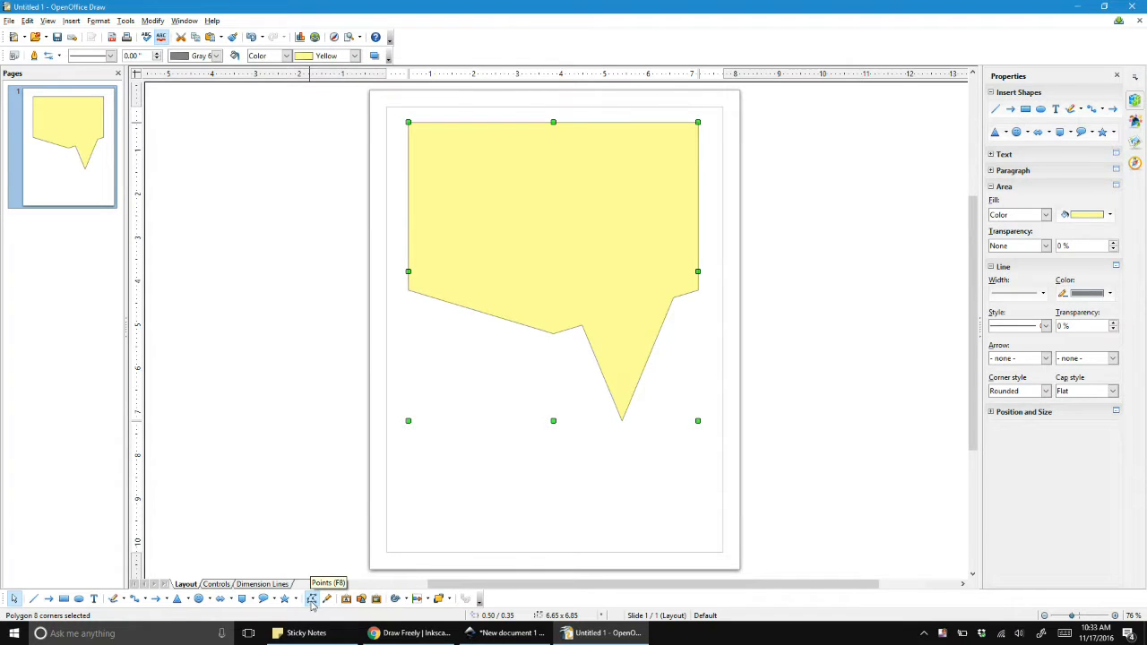
# In Points mode, pull the tail tip far down-left, flatten the lower edge and push both top corners outward.
pyautogui.click(312, 599)
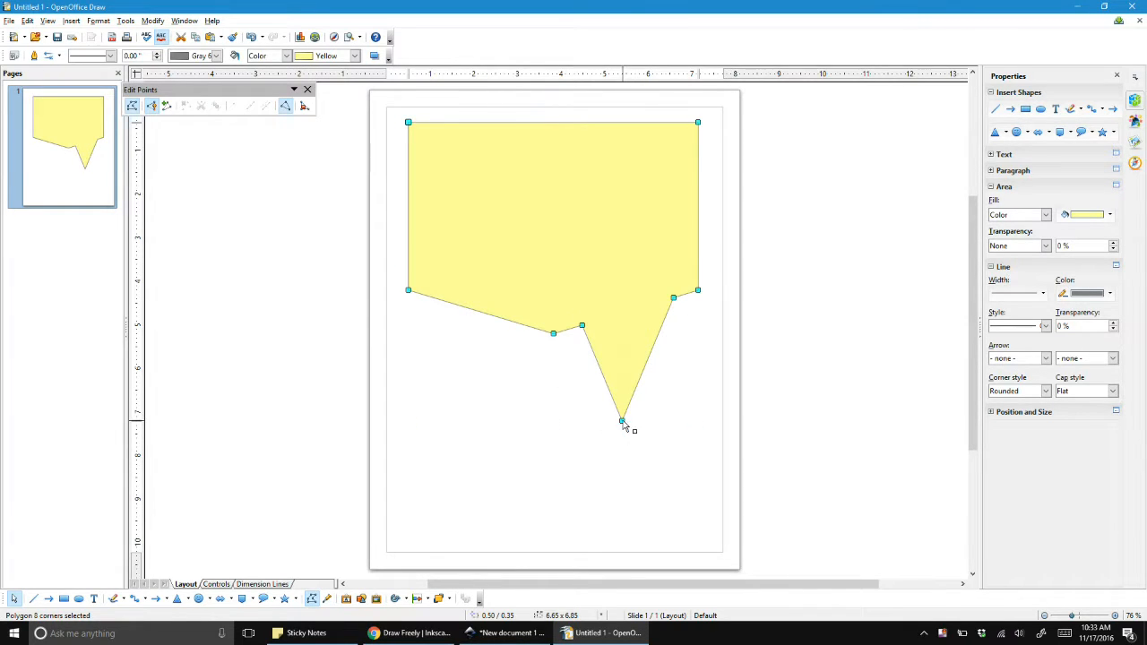
pyautogui.moveTo(623, 422); pyautogui.dragTo(496, 528)
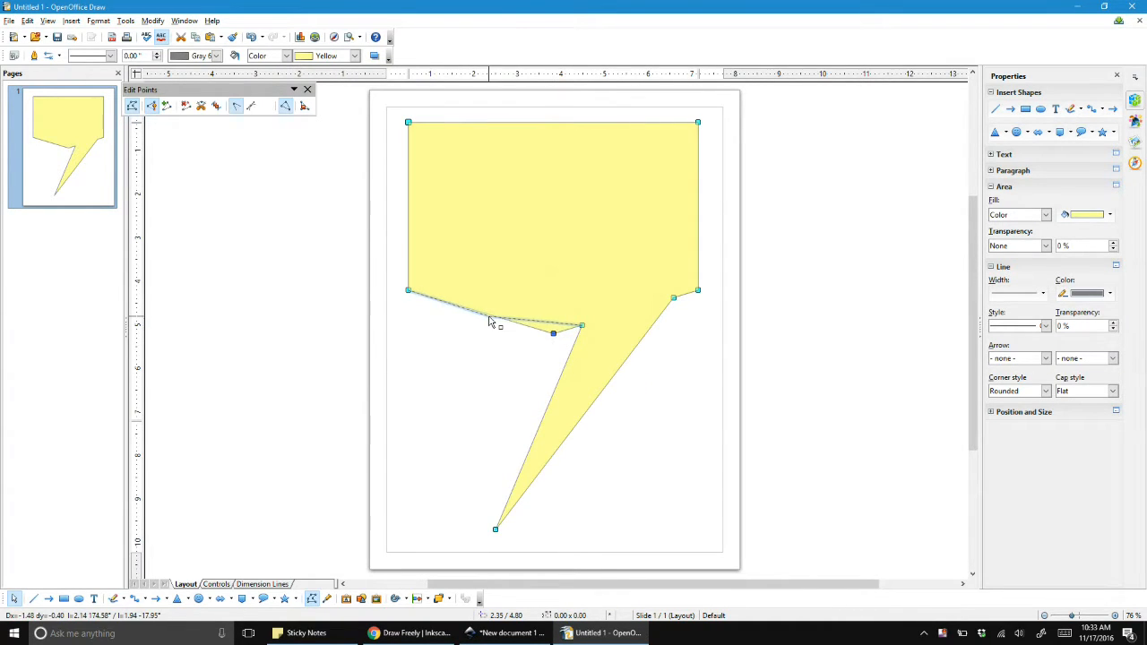
pyautogui.moveTo(553, 334); pyautogui.dragTo(489, 320)
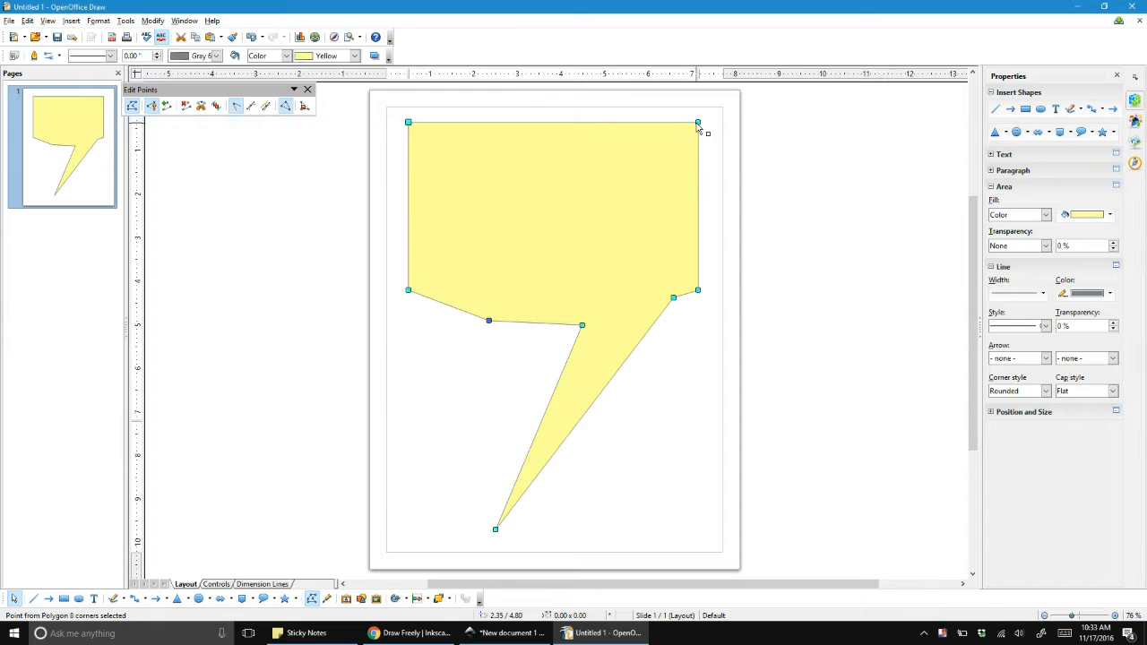
pyautogui.moveTo(698, 123); pyautogui.dragTo(714, 115)
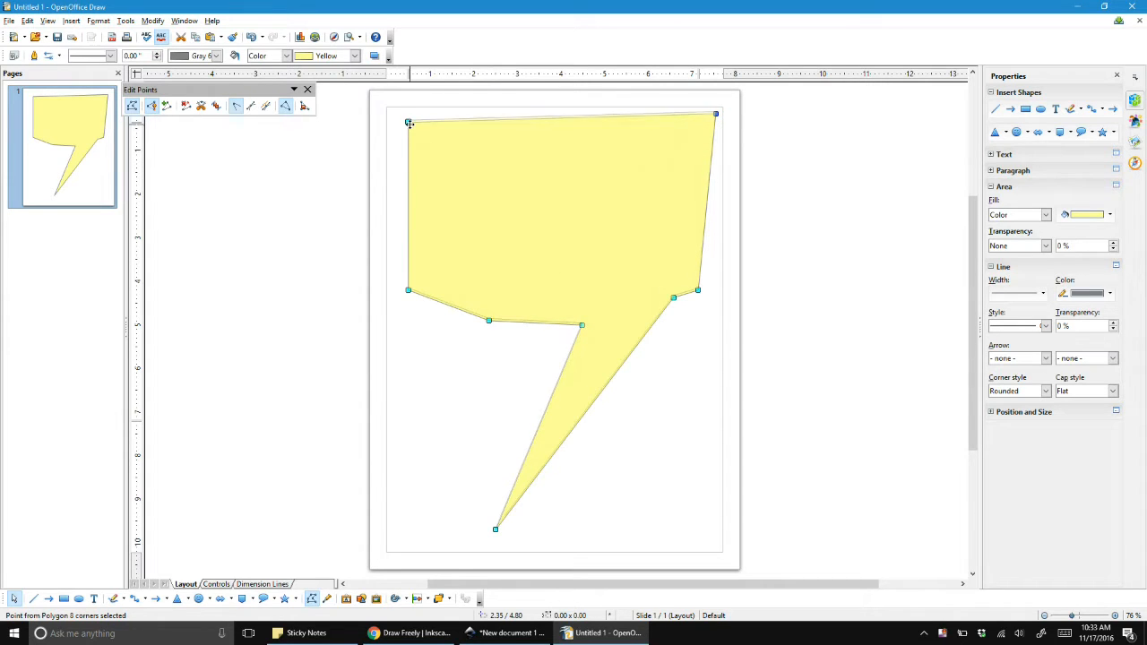
pyautogui.moveTo(410, 123); pyautogui.dragTo(395, 128)
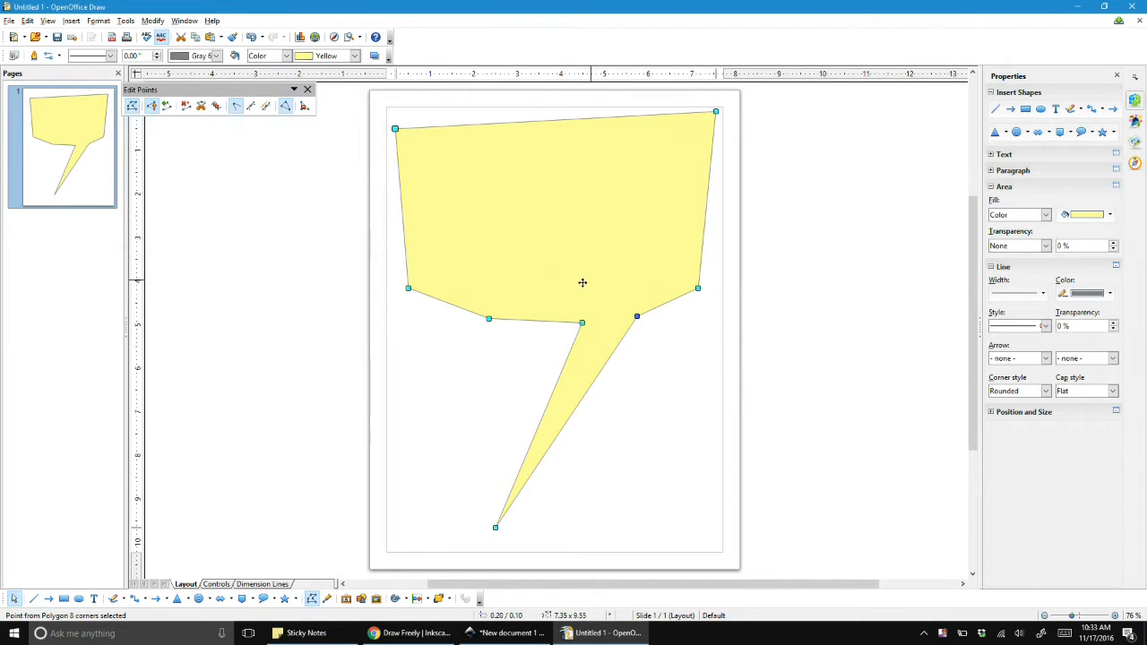
pyautogui.moveTo(258, 130)
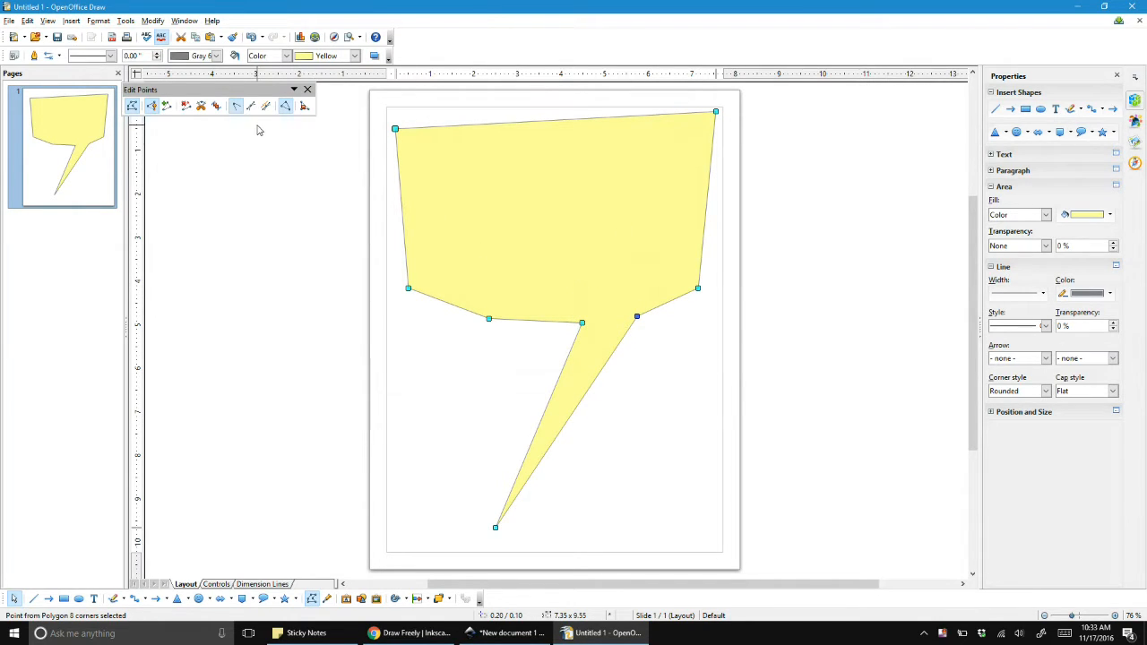
pyautogui.moveTo(672, 288)
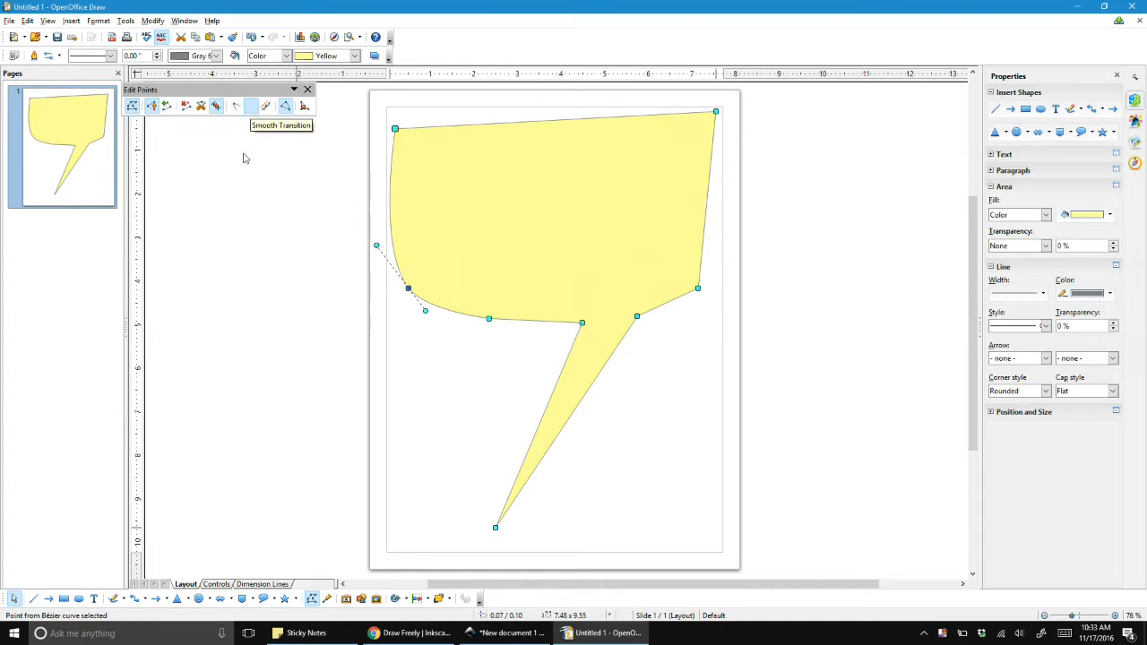
pyautogui.moveTo(383, 232)
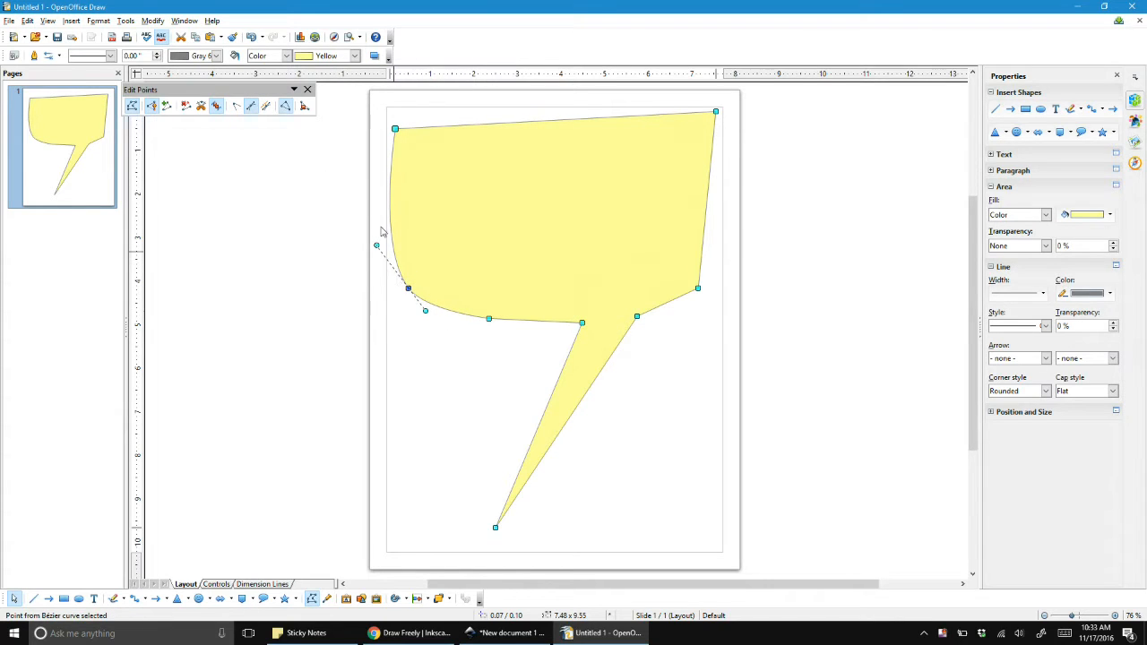
pyautogui.moveTo(391, 234)
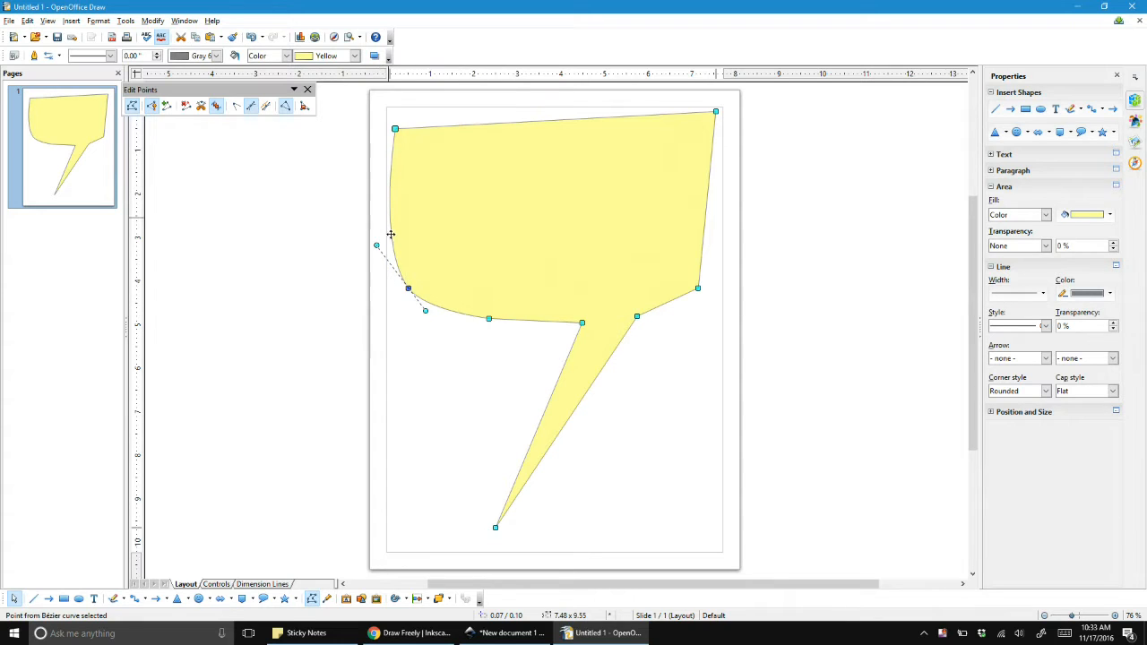
pyautogui.moveTo(412, 274)
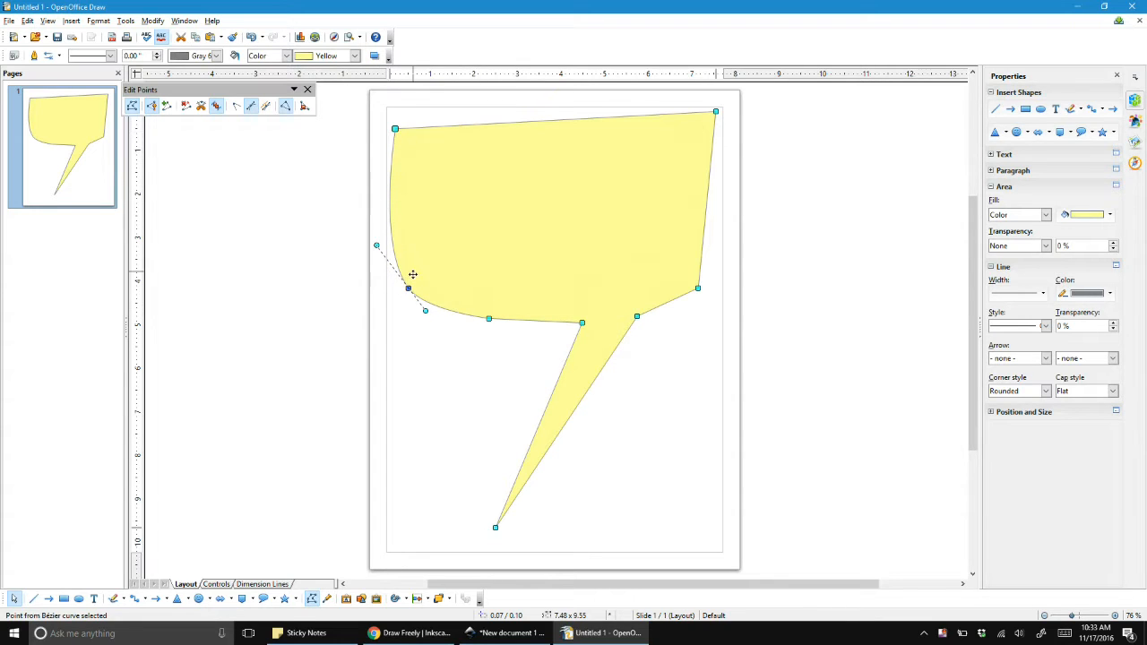
pyautogui.moveTo(405, 242)
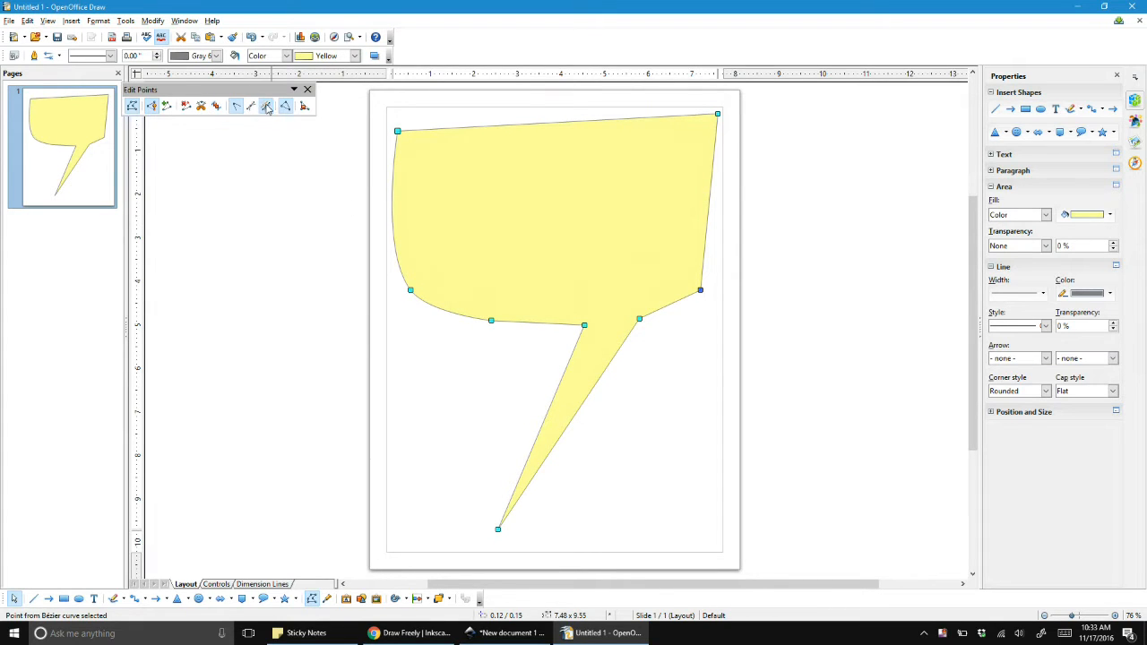
pyautogui.moveTo(285, 106)
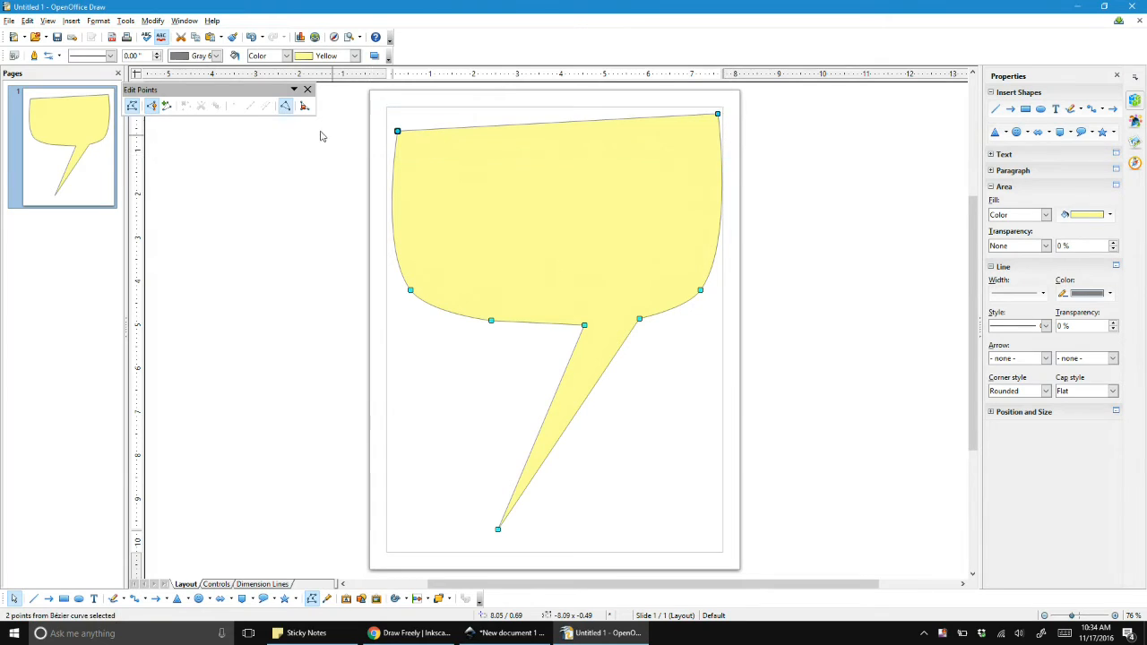
pyautogui.moveTo(216, 106)
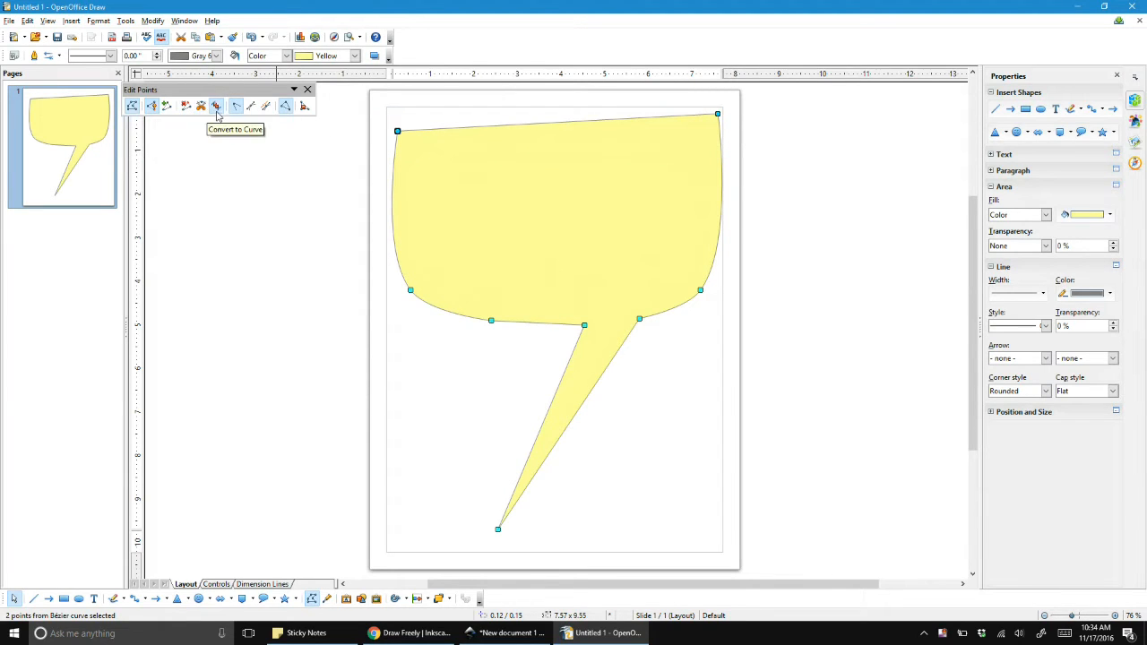
# Convert the two selected top points to curves so the bubble's top rounds into a dome.
pyautogui.click(215, 106)
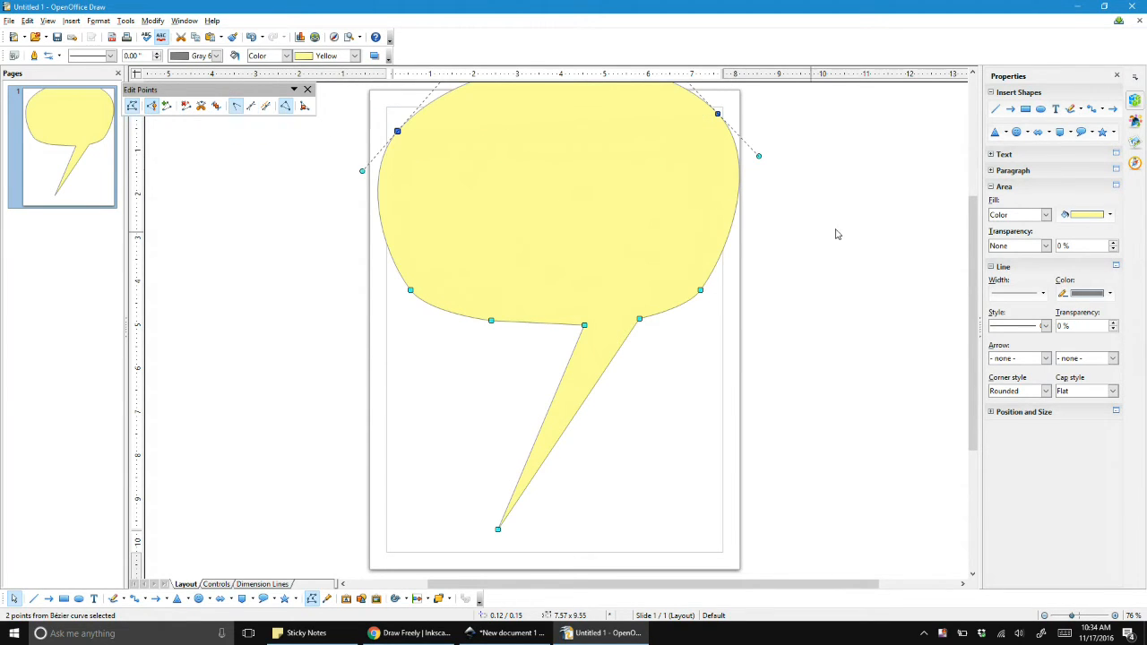
pyautogui.moveTo(405, 205)
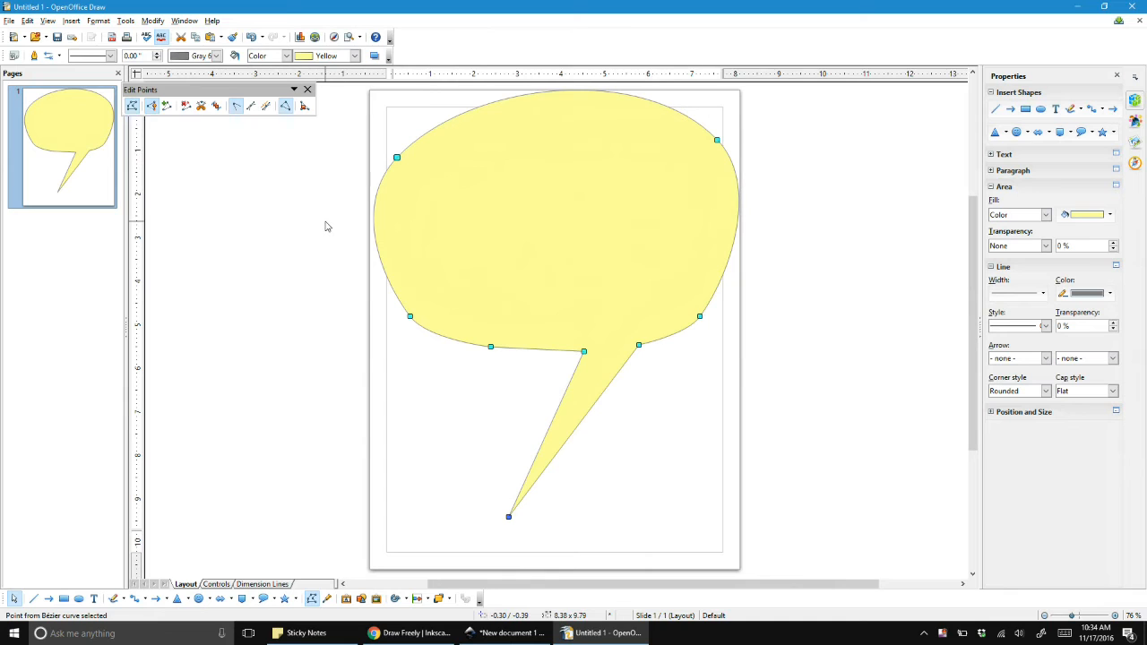
pyautogui.moveTo(369, 274)
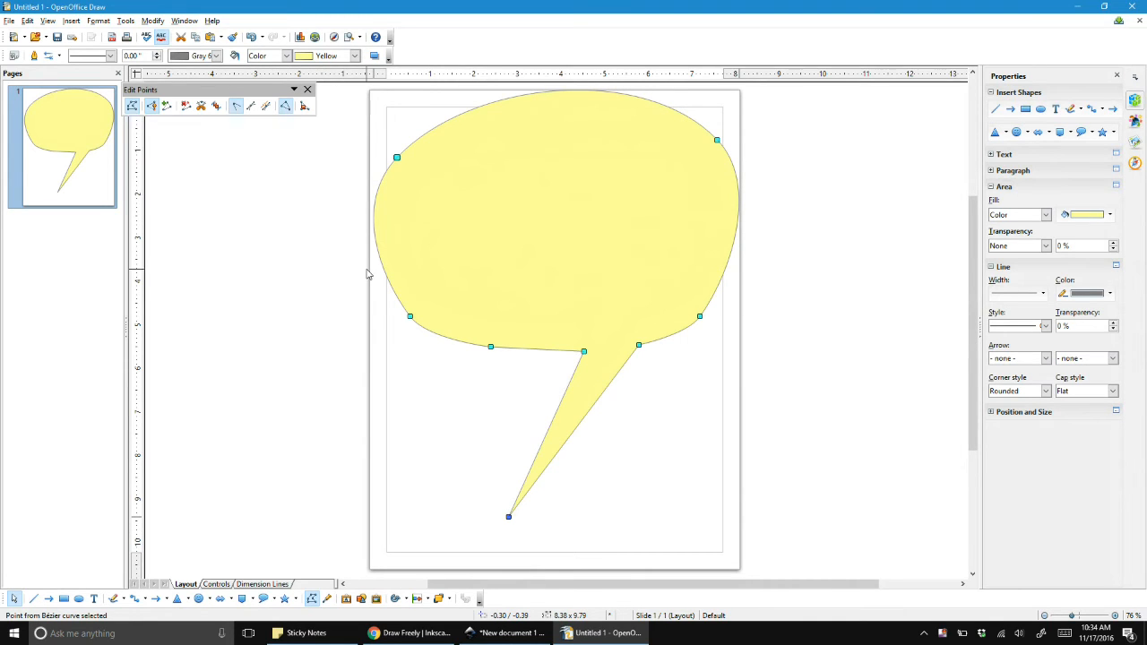